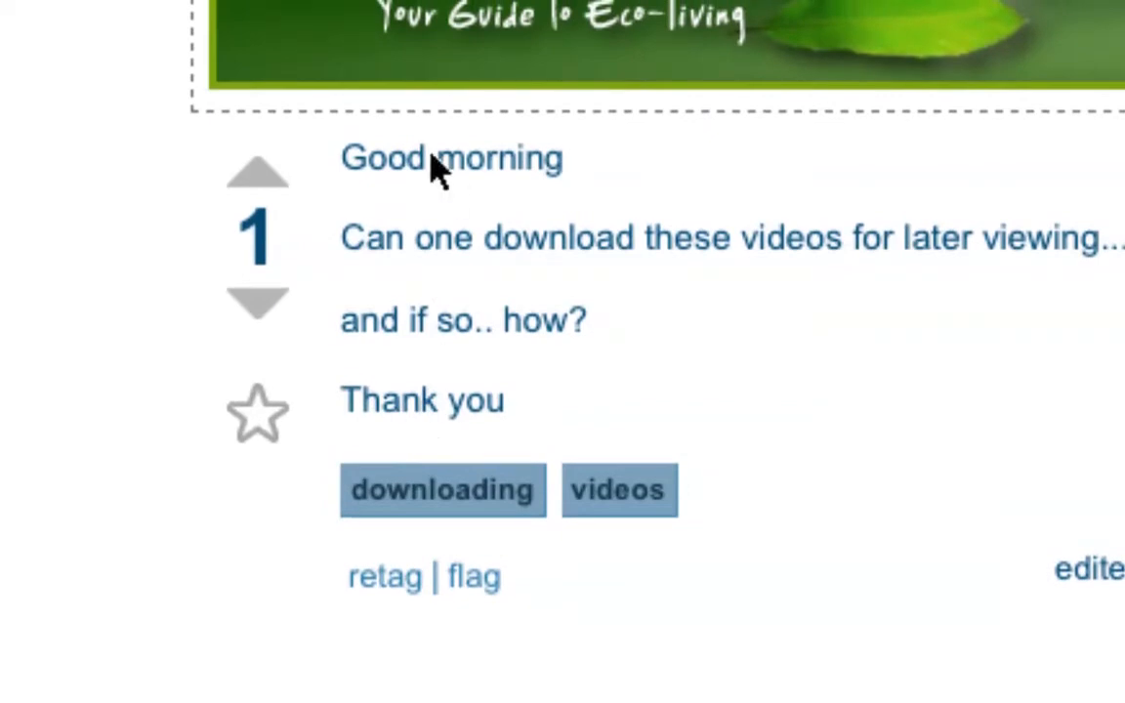
pyautogui.moveTo(545, 285)
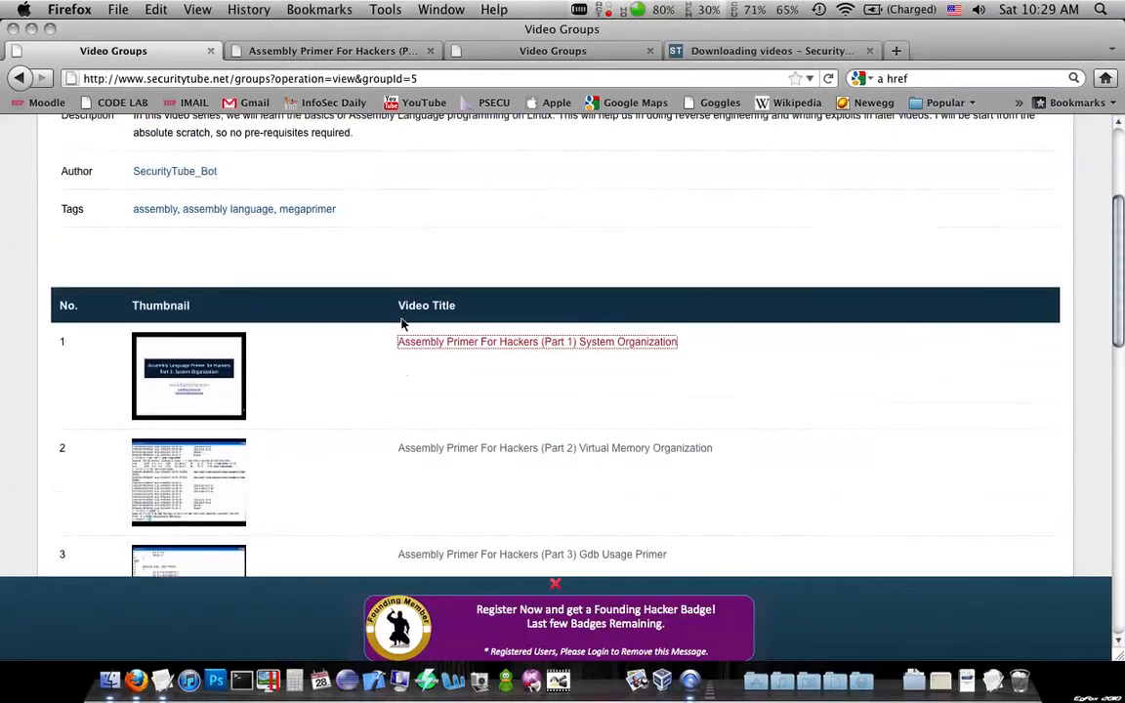
# Step: Open the 'Assembly Primer For Hackers (Part 1) System Organization' video page from the group listing
pyautogui.scroll(3)
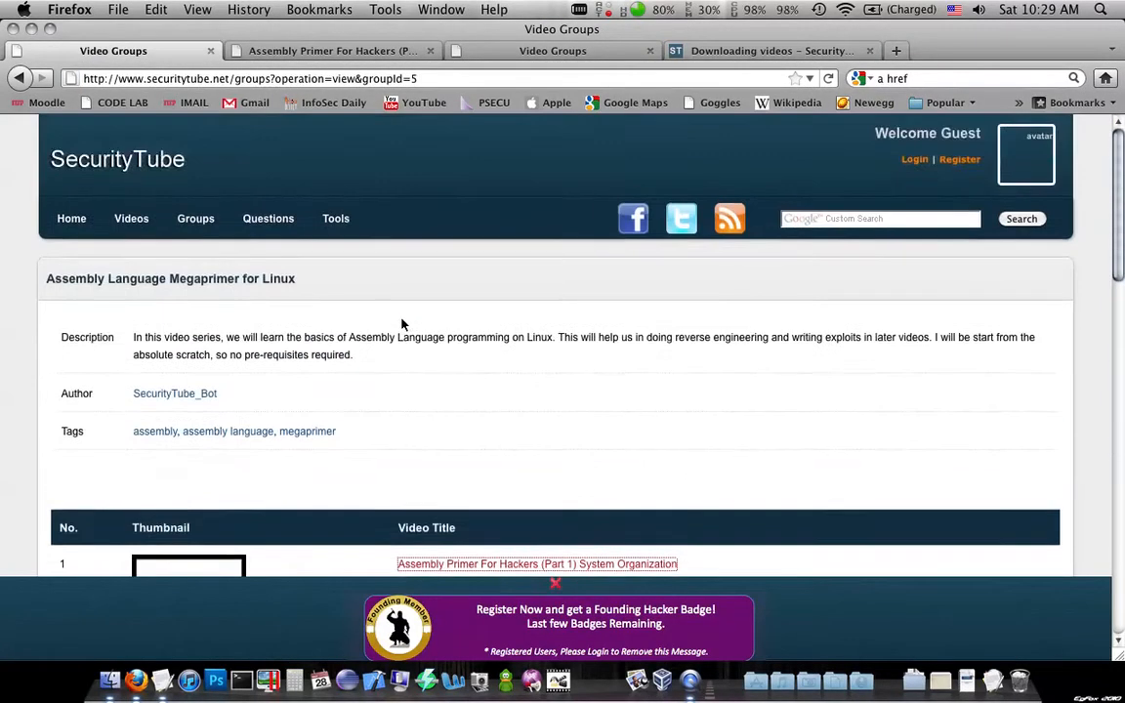
pyautogui.scroll(-3)
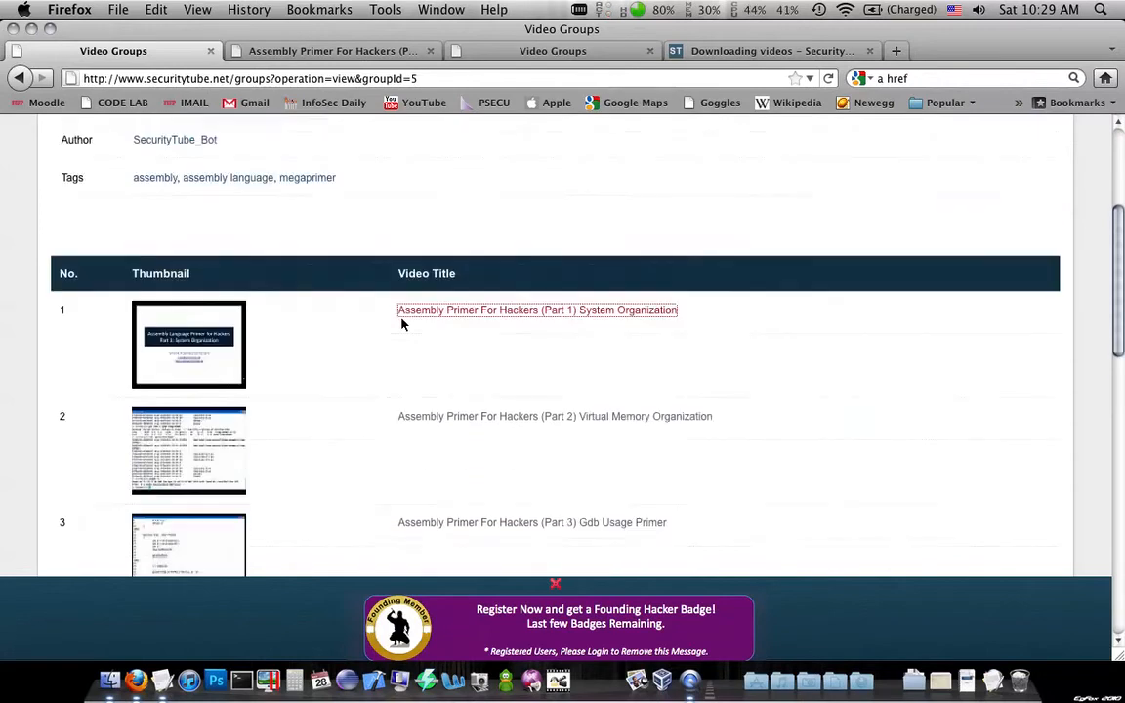
pyautogui.scroll(3)
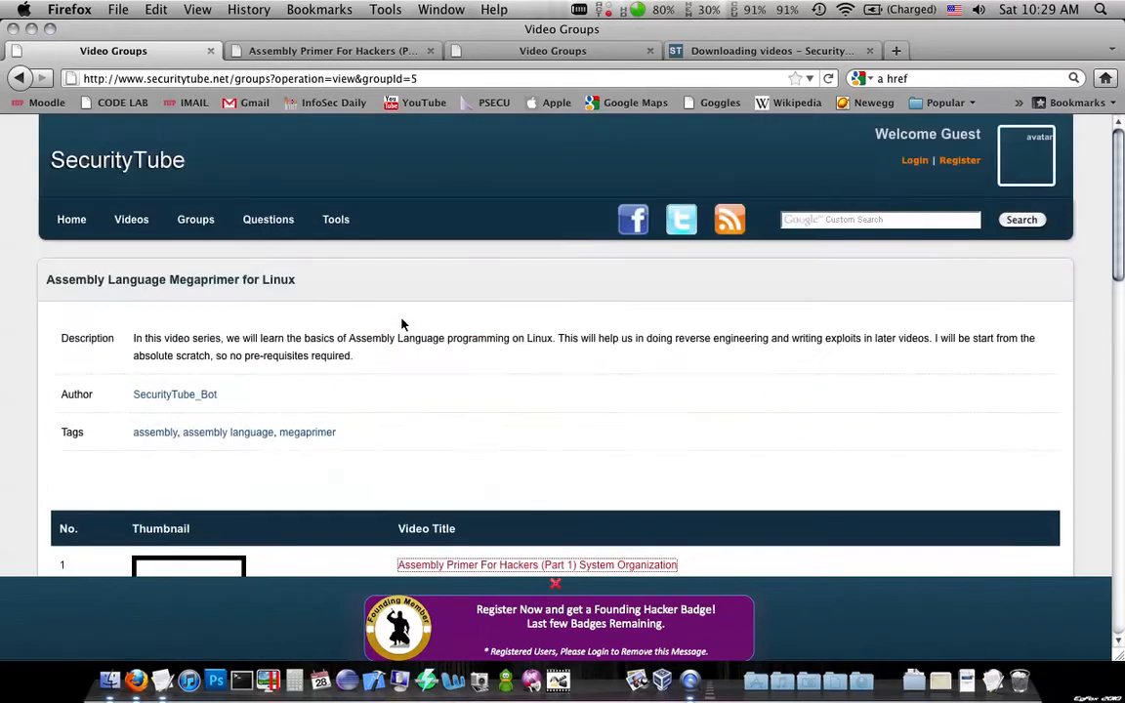
pyautogui.click(537, 565)
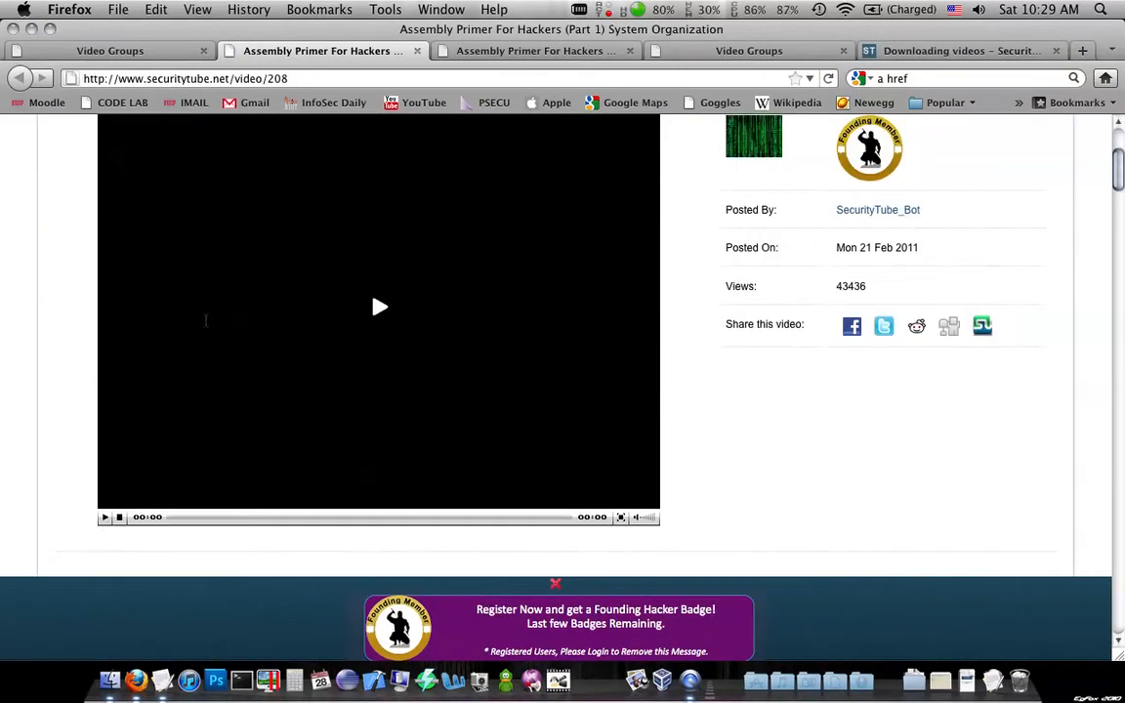
# Step: Bring up the View menu on the Part 1 video page, ready to inspect its source
pyautogui.scroll(3)
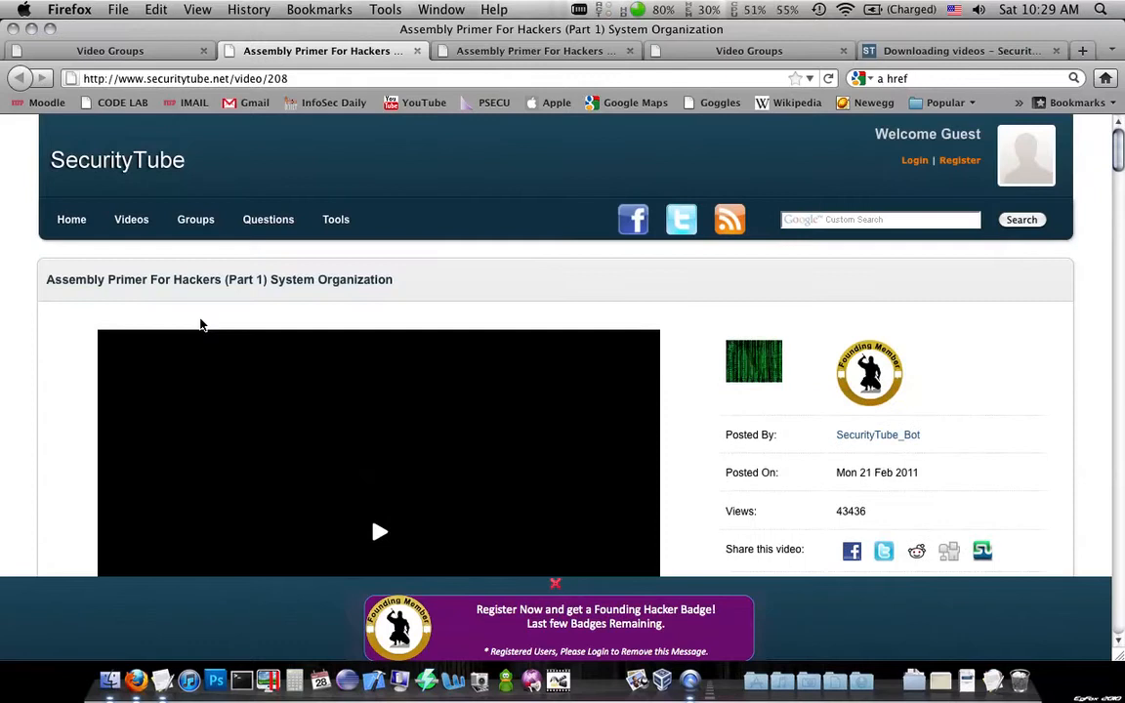
pyautogui.scroll(-3)
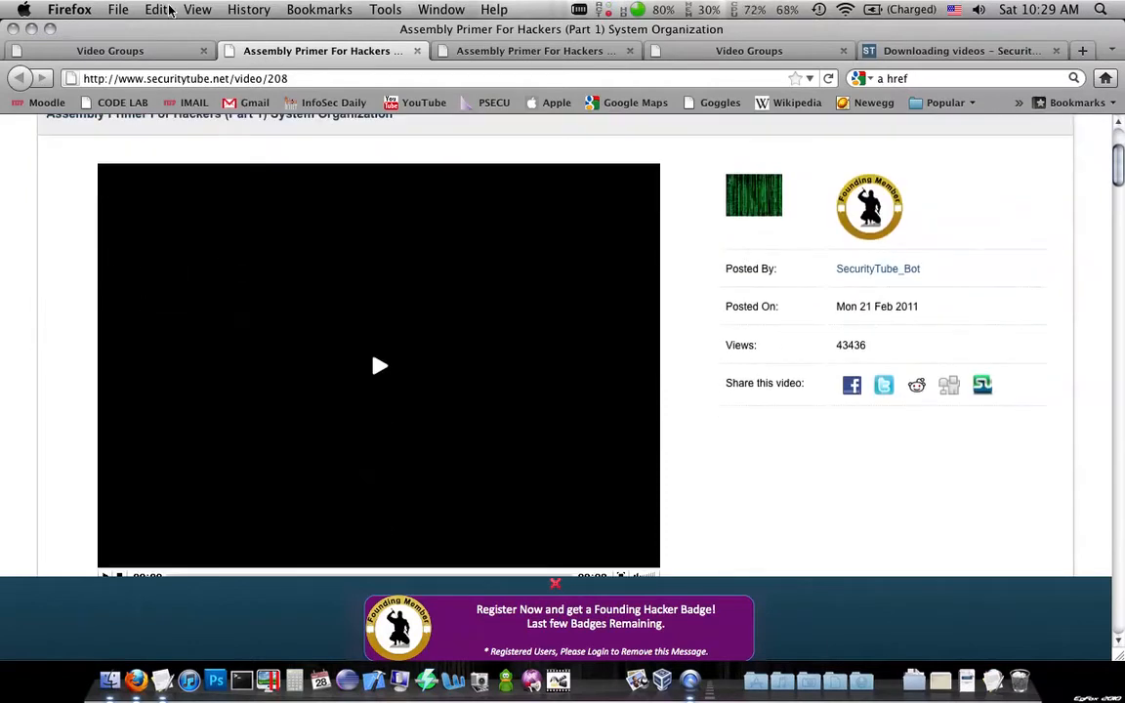
pyautogui.click(197, 8)
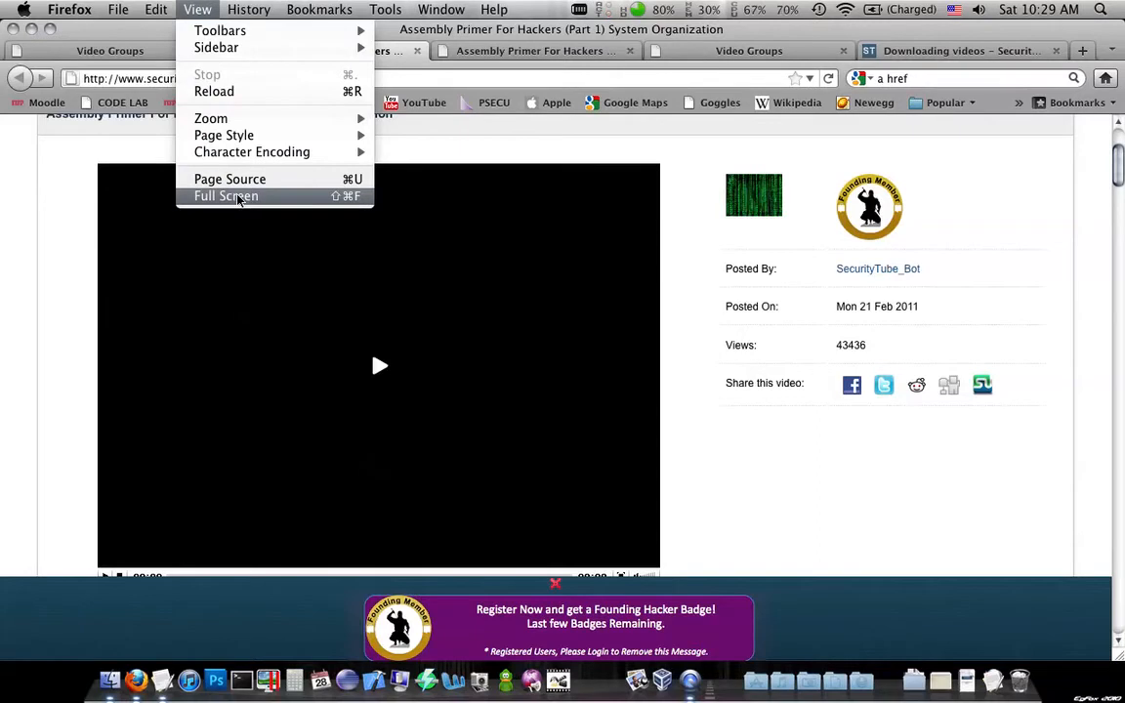
pyautogui.moveTo(230, 180)
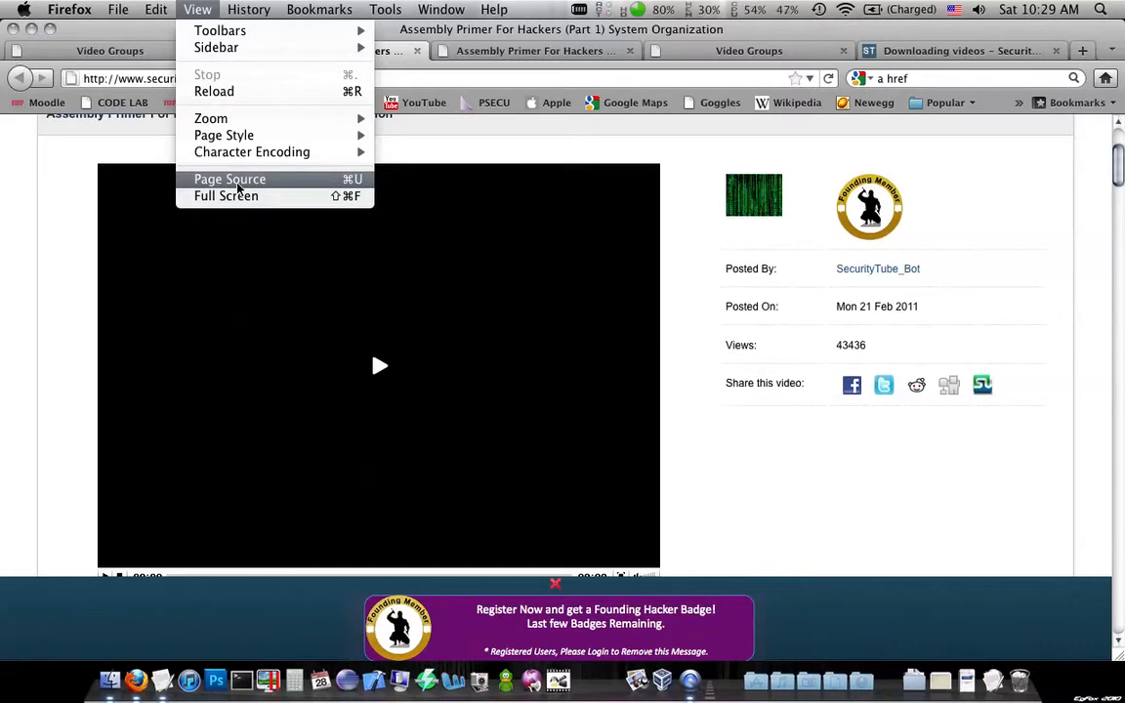
pyautogui.click(230, 180)
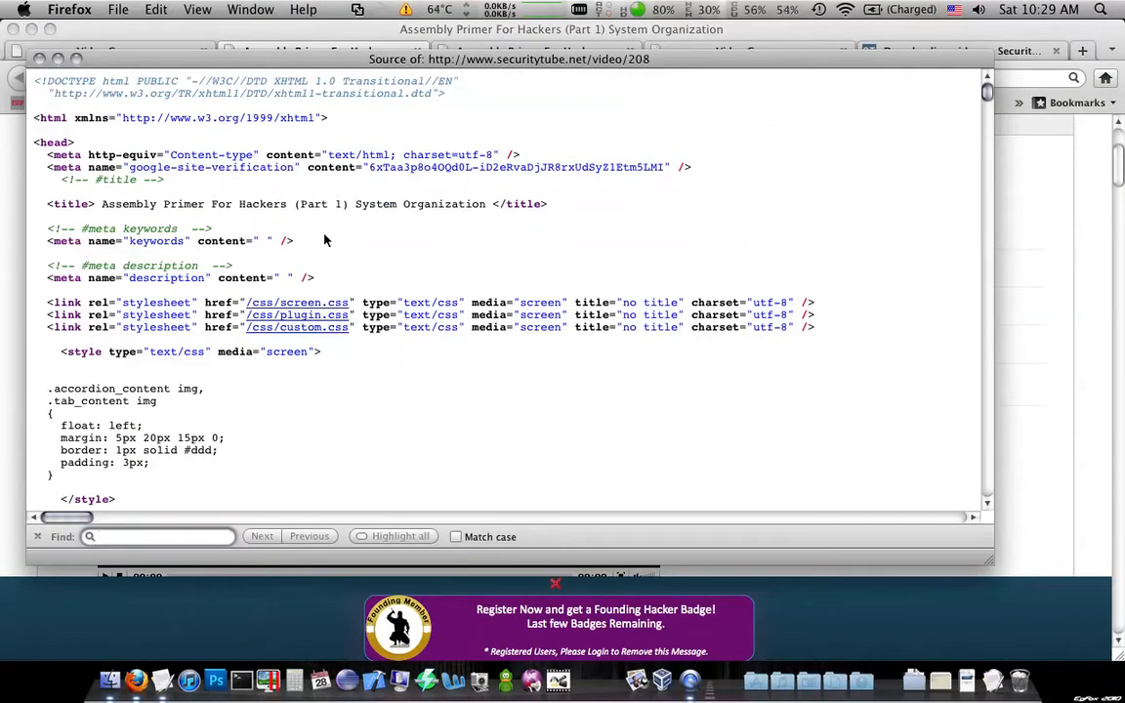
pyautogui.write('mp4')
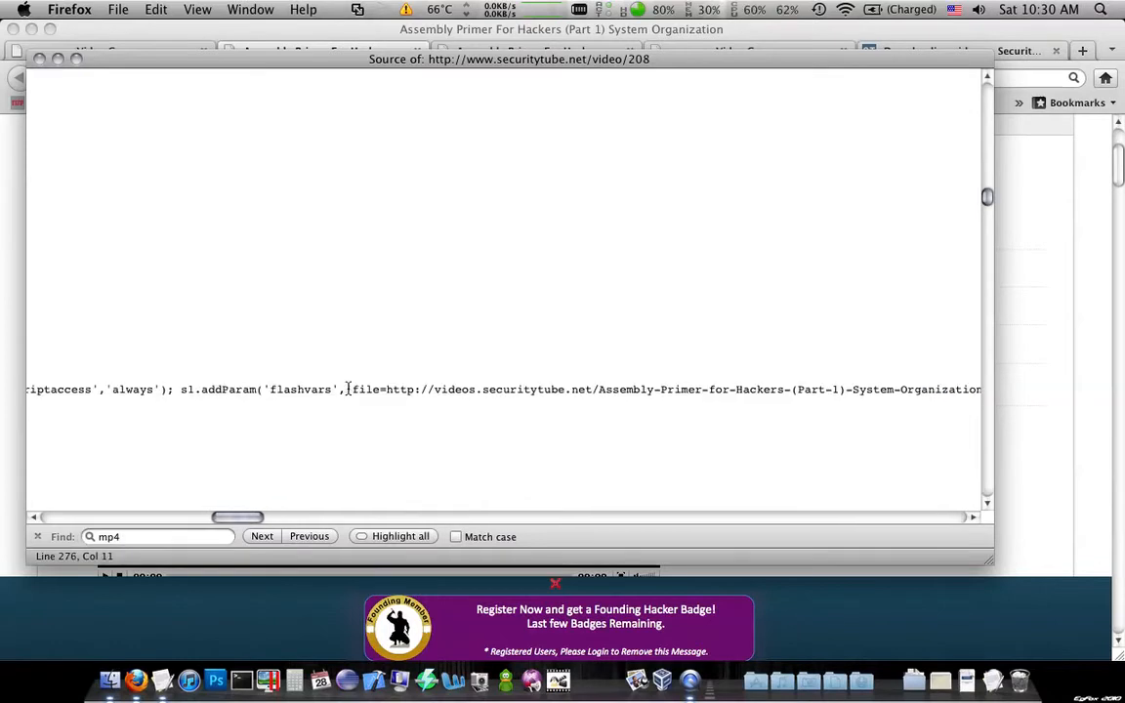
pyautogui.scroll(3)
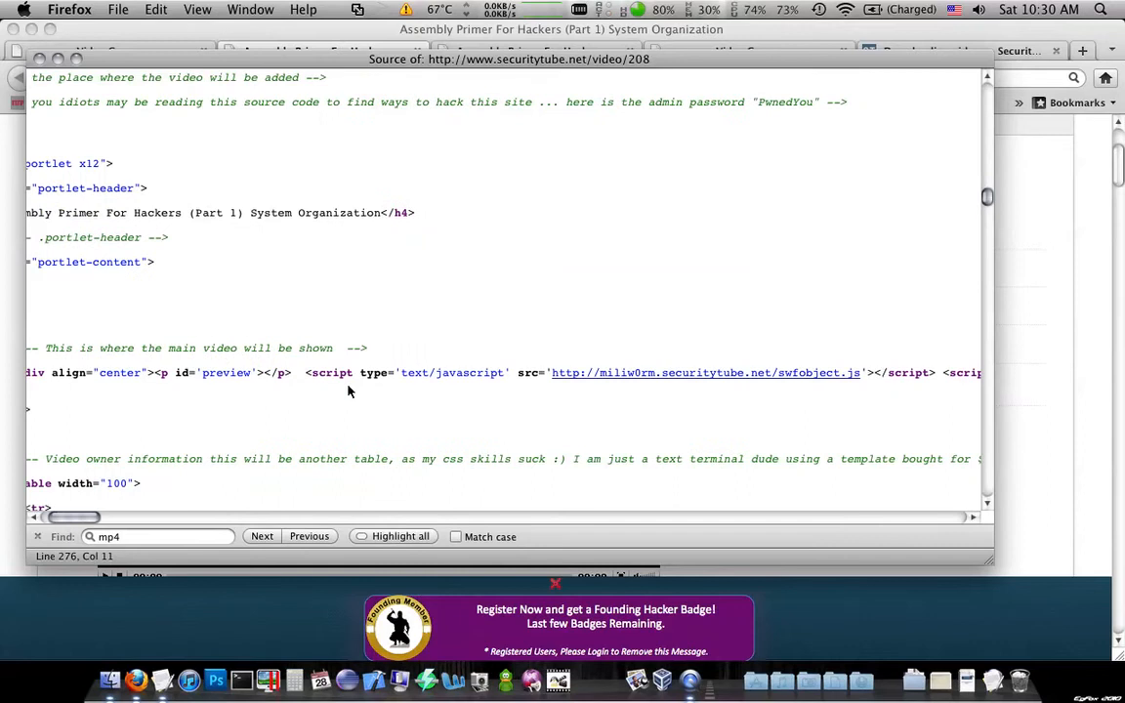
pyautogui.hscroll(3)
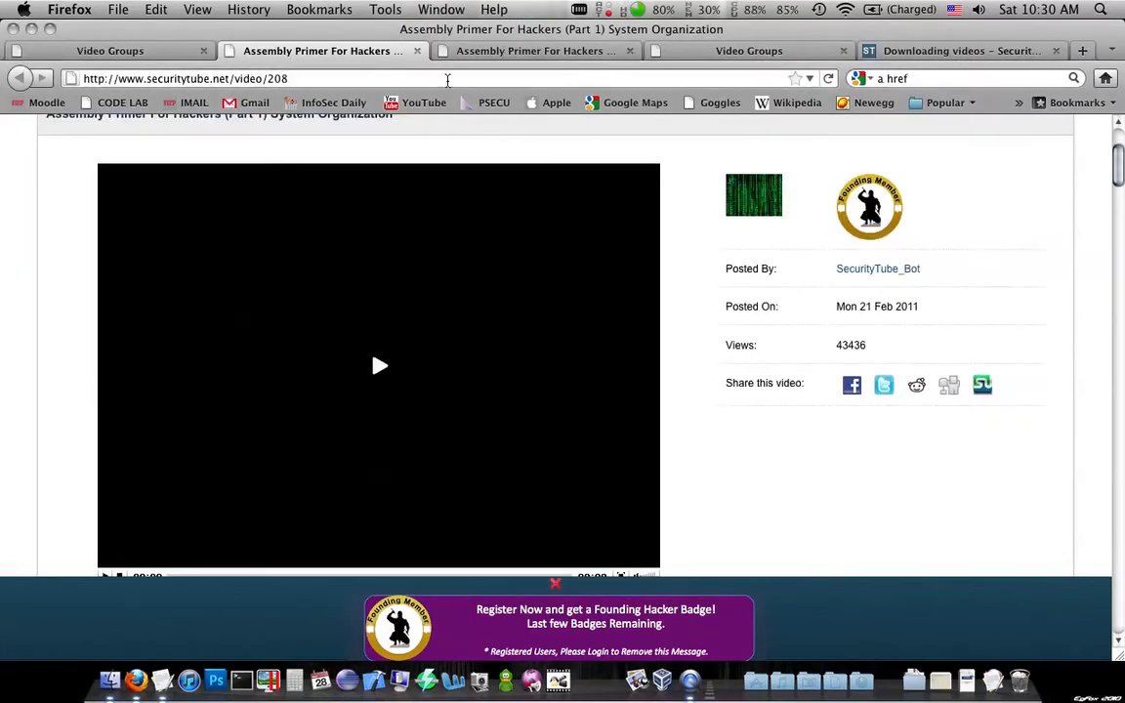
# Step: Load the Part 1 video's direct mp4 address in the address bar
pyautogui.click(379, 365)
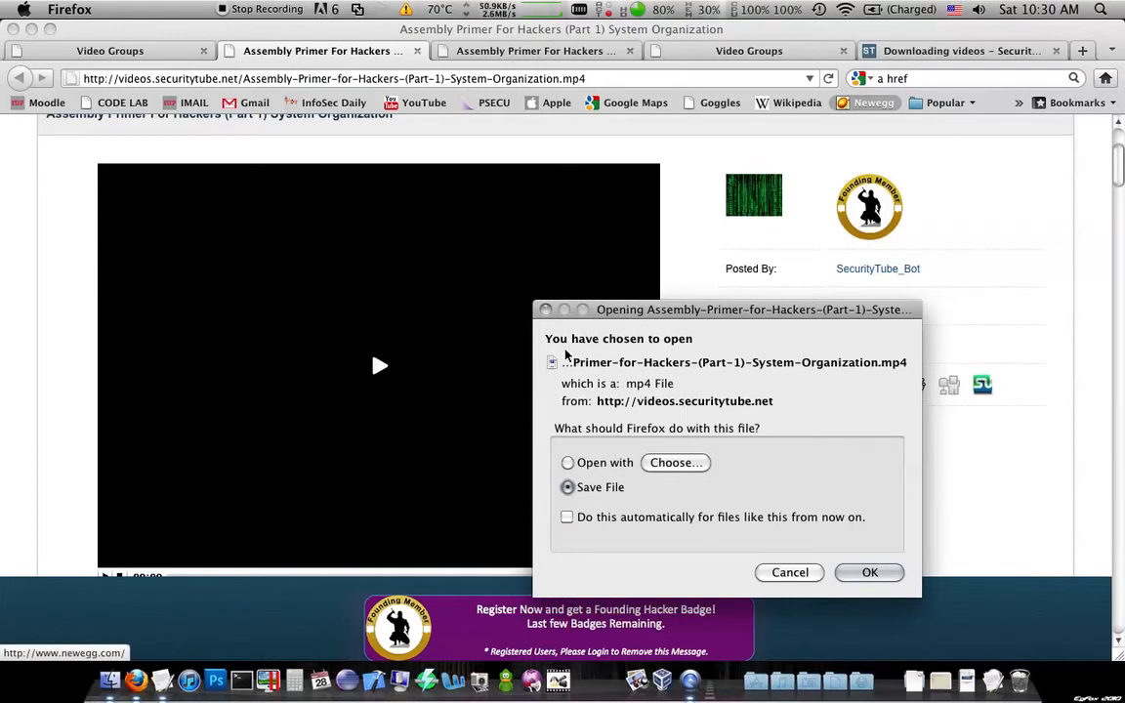
pyautogui.moveTo(546, 313)
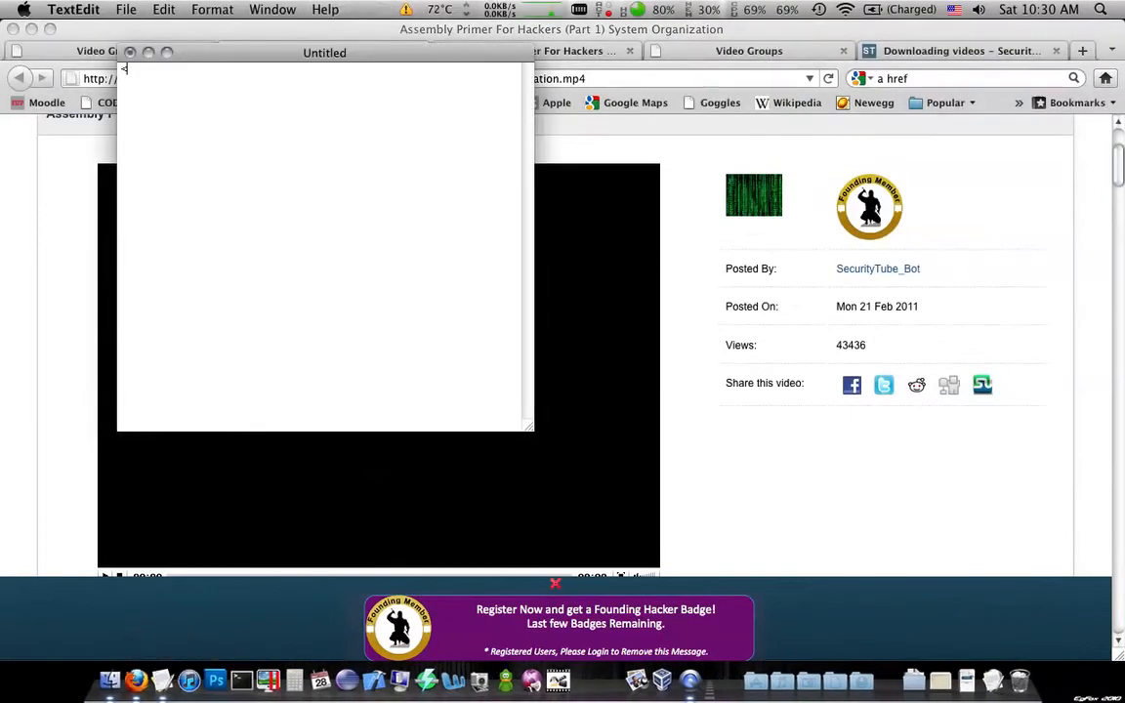
# Step: Write <html><body> and an <a href> pointing to the Part 1 System-Organization.mp4 URL
pyautogui.write('<html>')
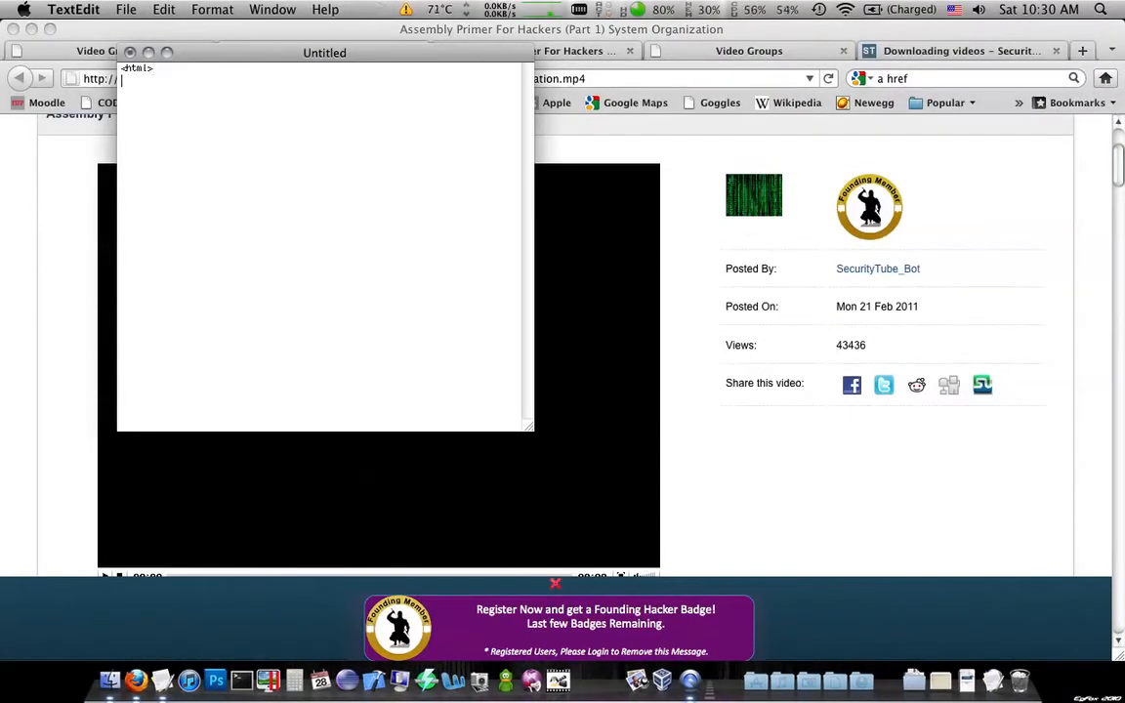
pyautogui.write('<body>')
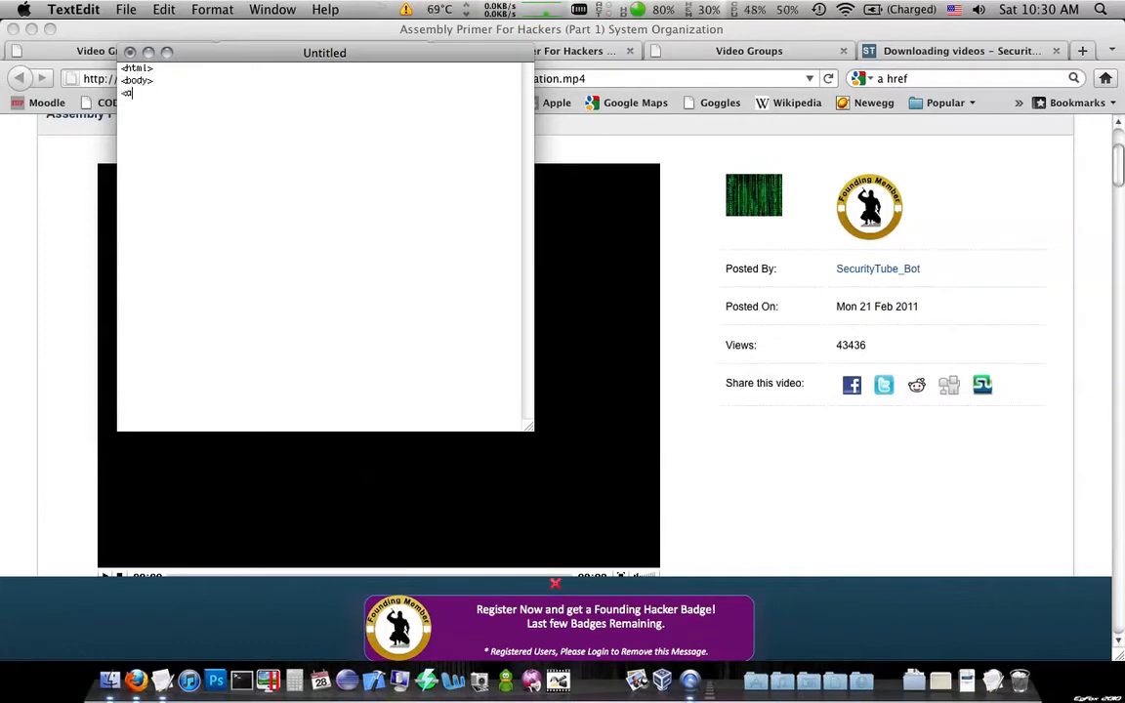
pyautogui.write('href')
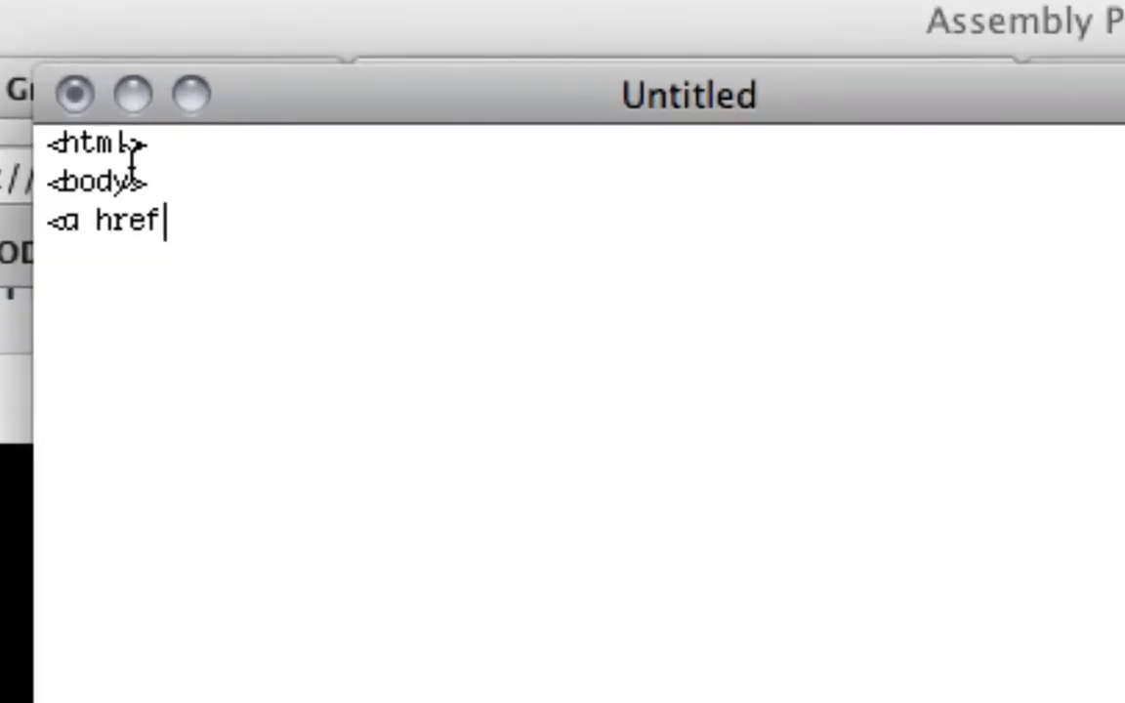
pyautogui.write('="http://videos.securitytube.net/Assembly-Primer-for-Hackers-(Part-1)-System-Organization.mp4')
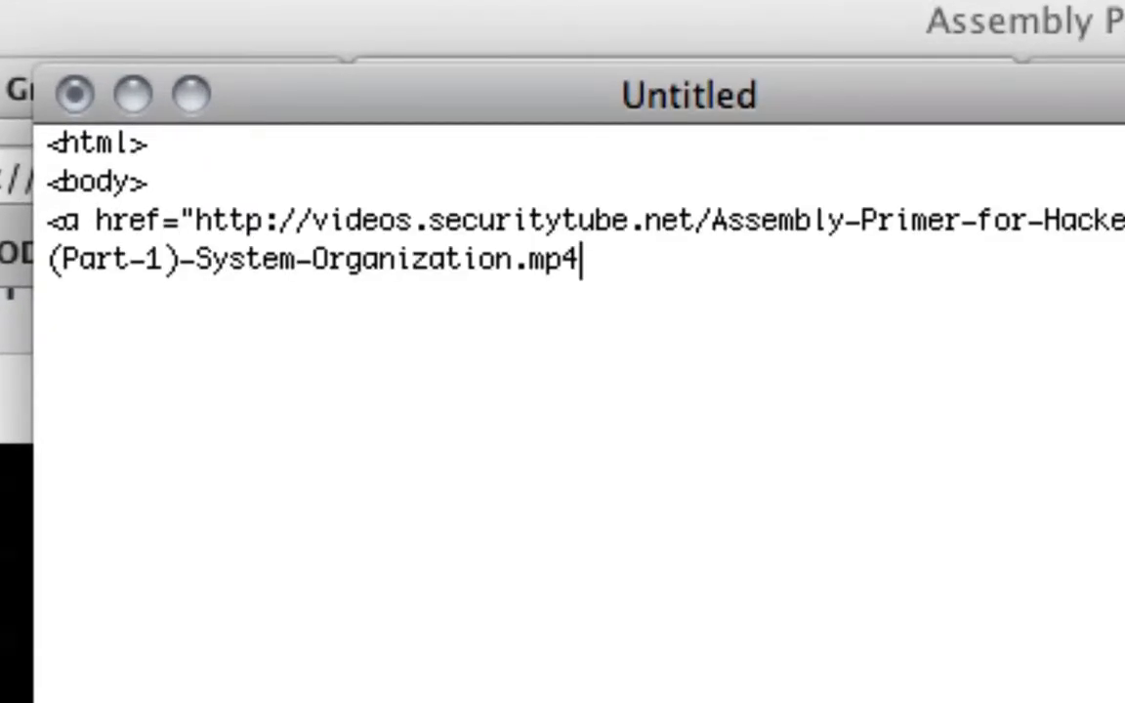
pyautogui.write('"')
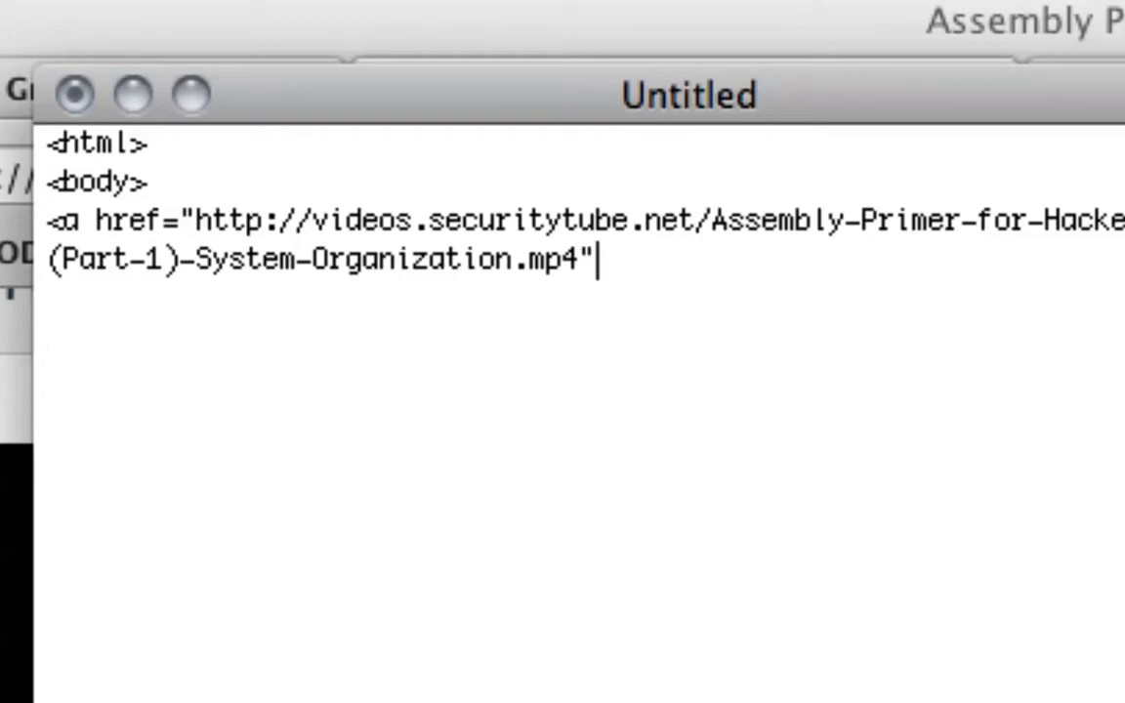
# Step: Label the link DOWNLOAD and close the </a>, </body> and </html> tags
pyautogui.write('>DOWNL')
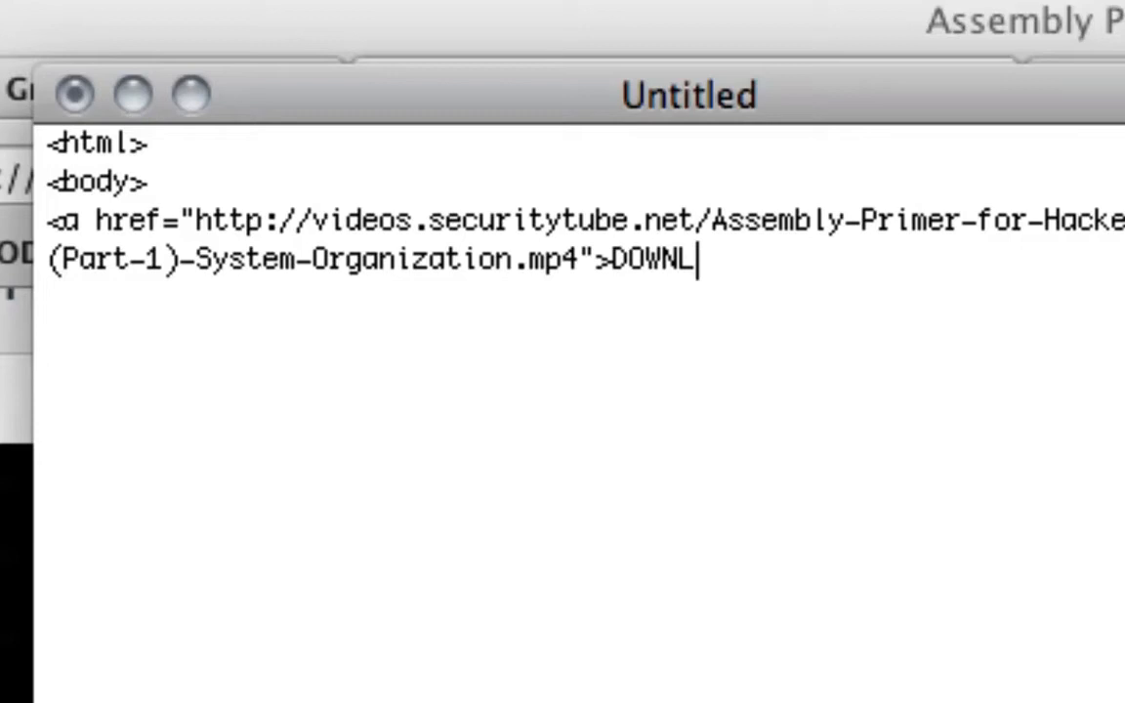
pyautogui.write('OAD</a')
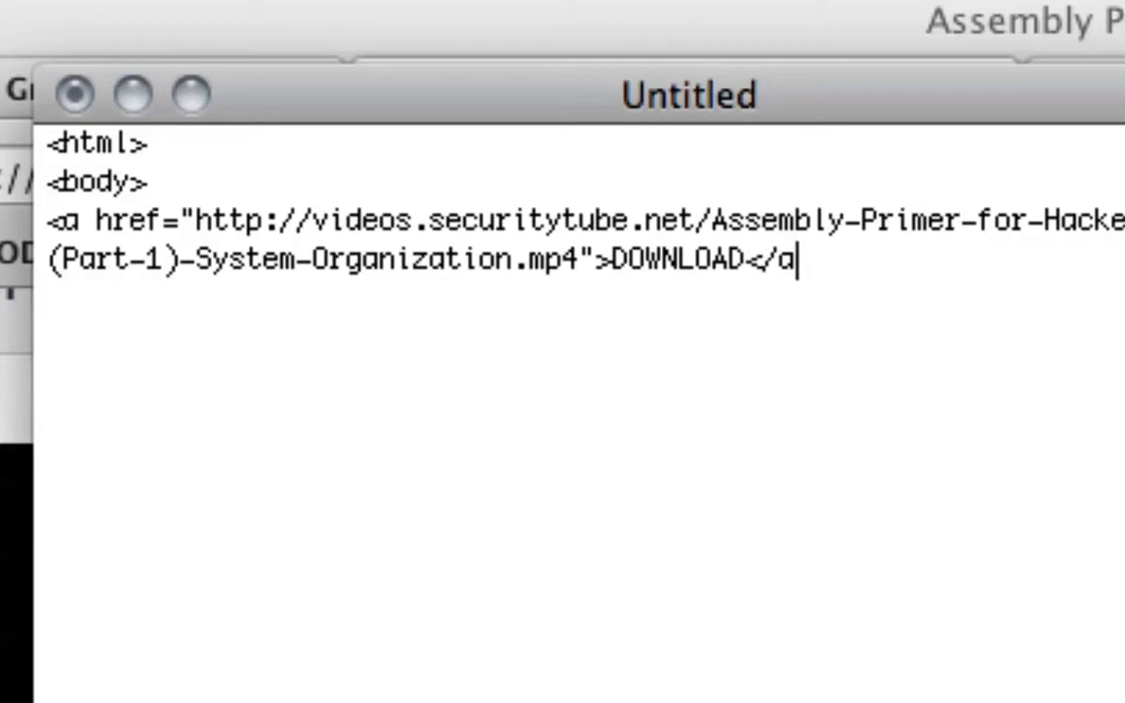
pyautogui.write('>')
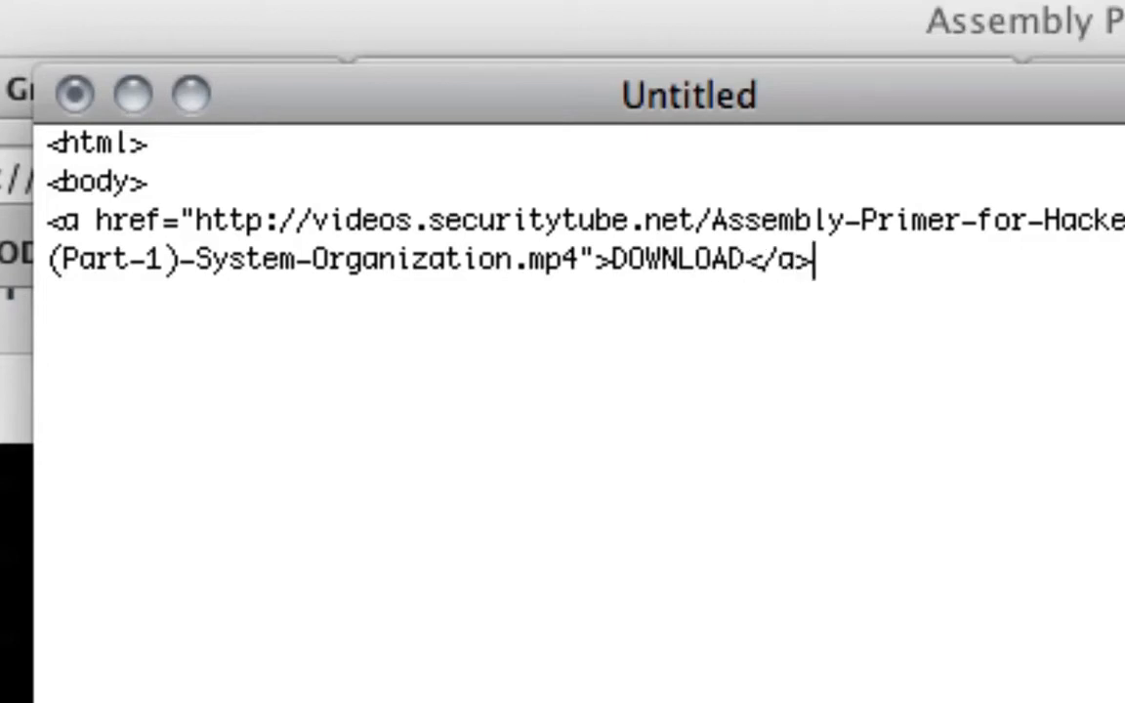
pyautogui.press('Return')
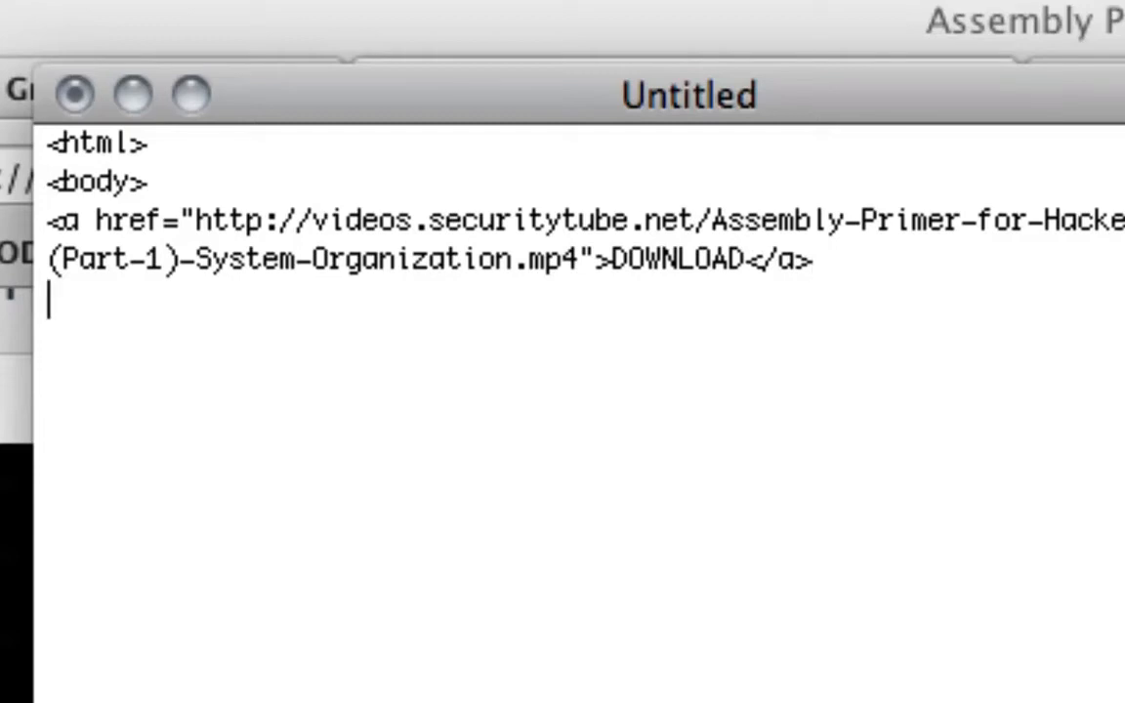
pyautogui.write('</body')
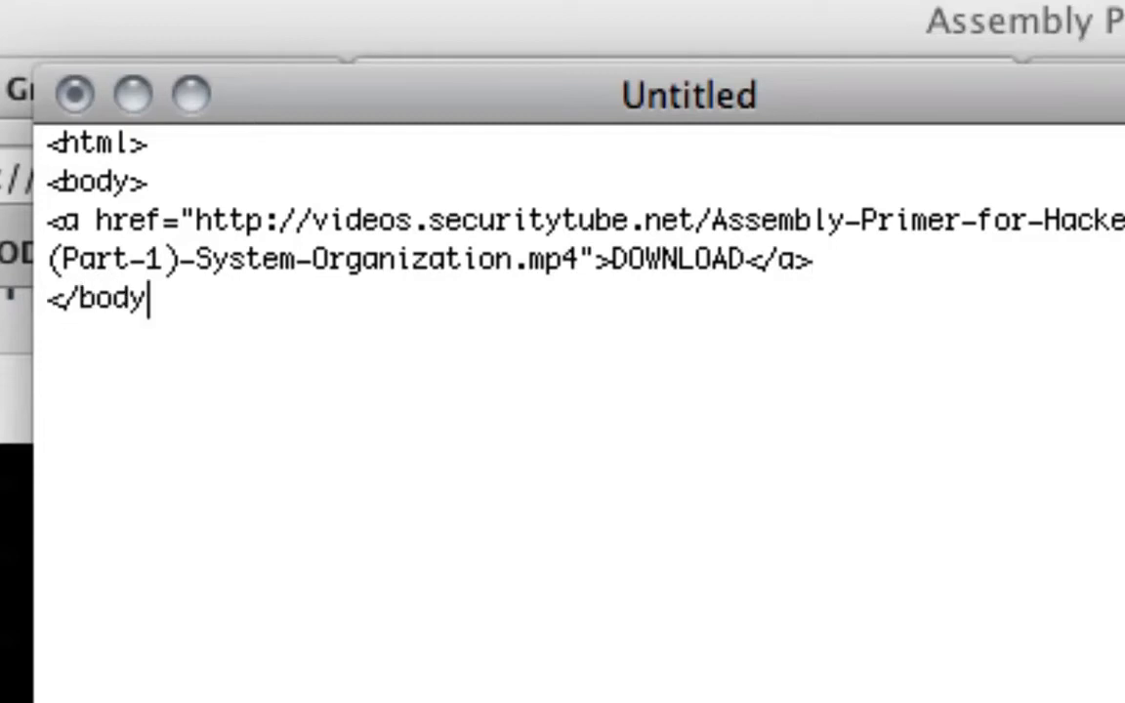
pyautogui.write('>')
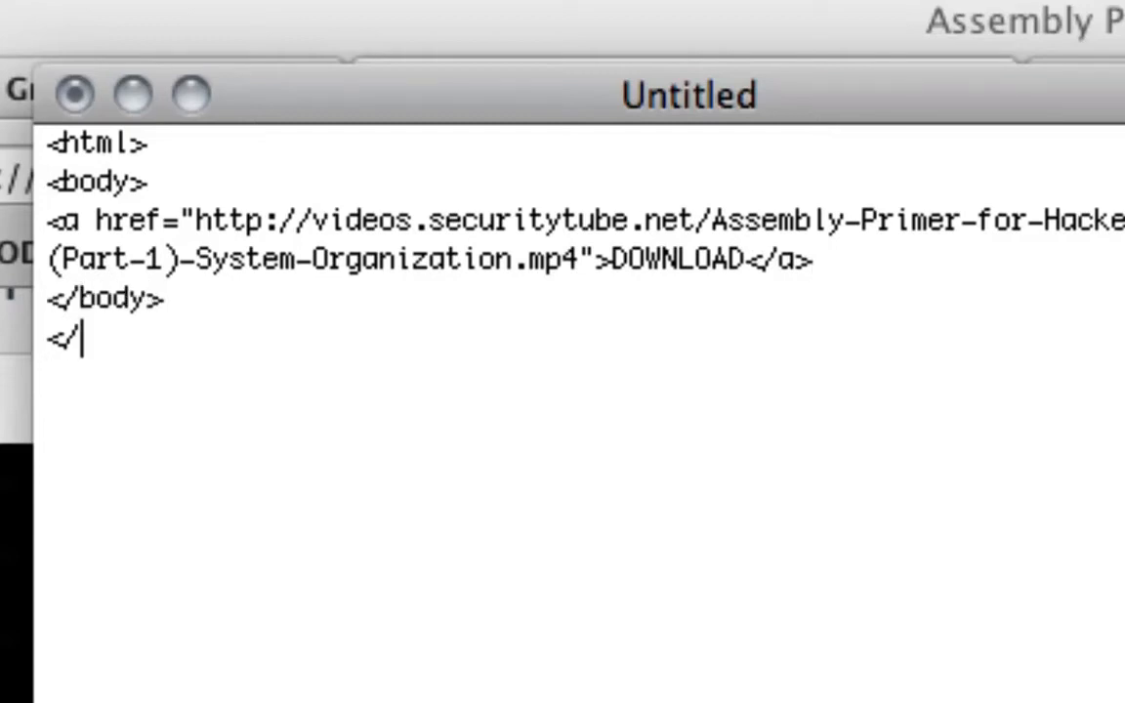
pyautogui.write('html>')
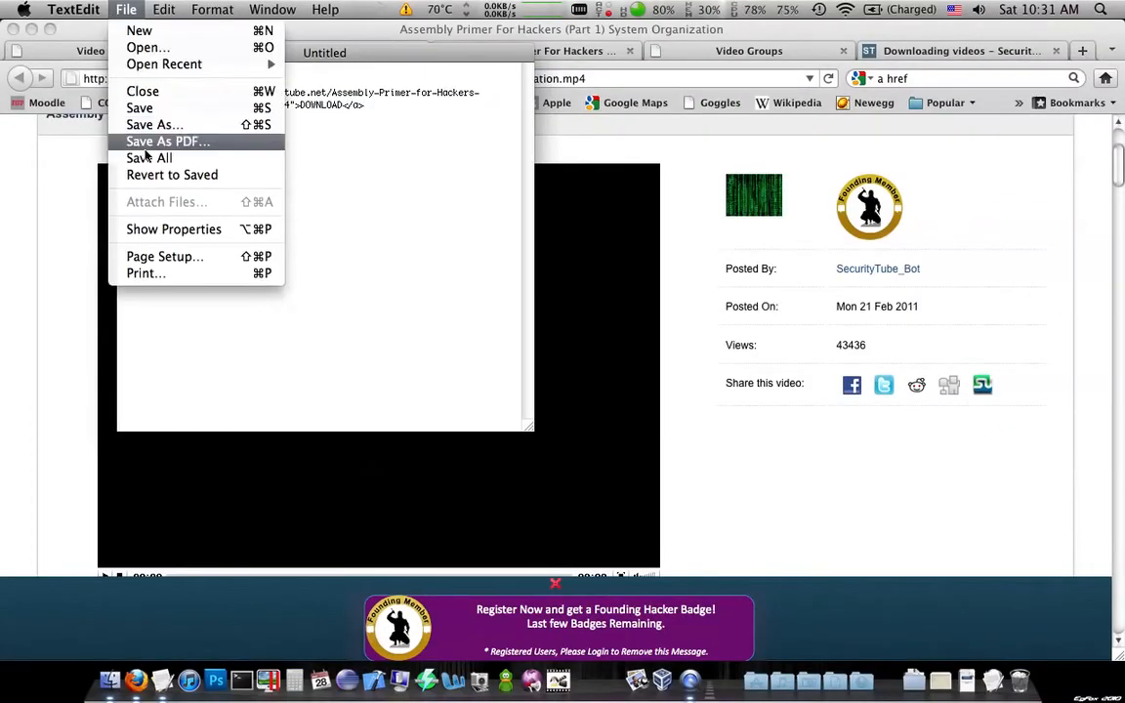
# Step: Save the page to the Desktop as Dwonload.html with the .txt extension option unchecked
pyautogui.click(154, 125)
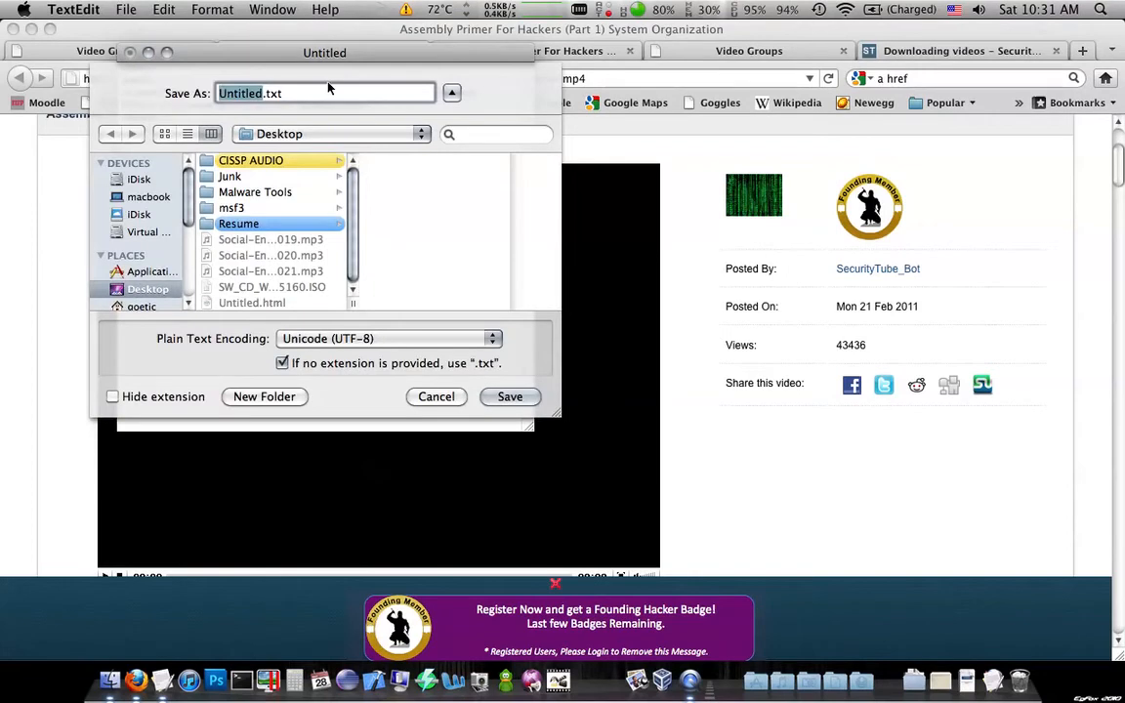
pyautogui.click(113, 397)
pyautogui.write('html')
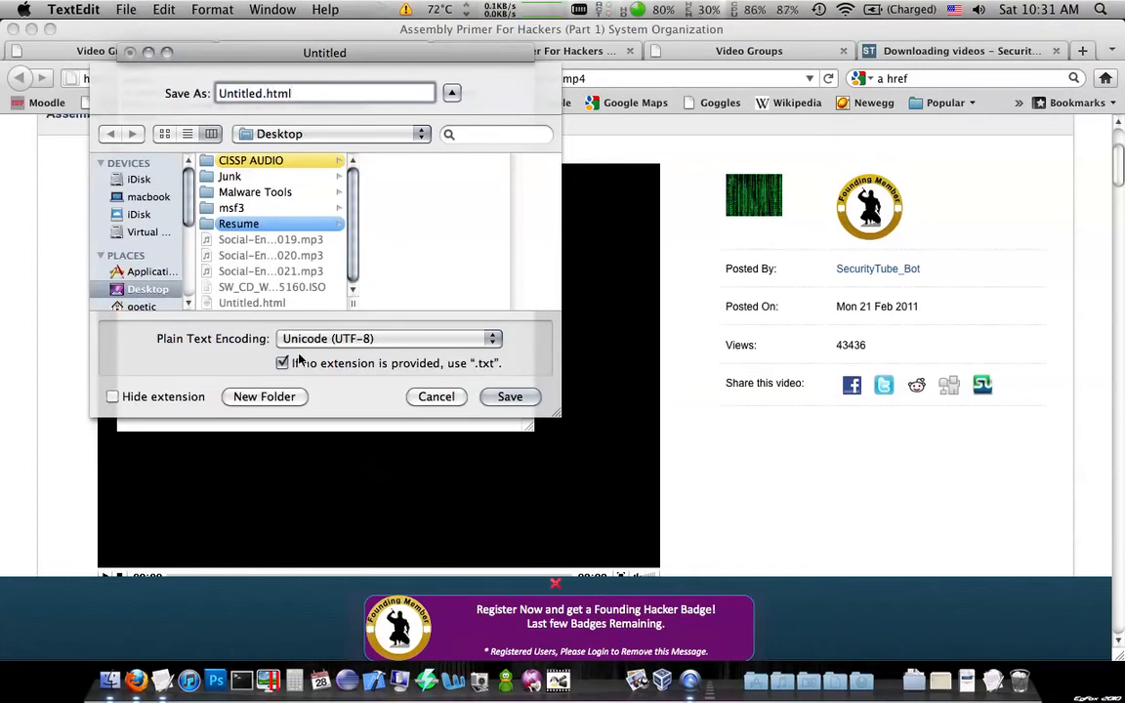
pyautogui.click(281, 362)
pyautogui.write('Dwo')
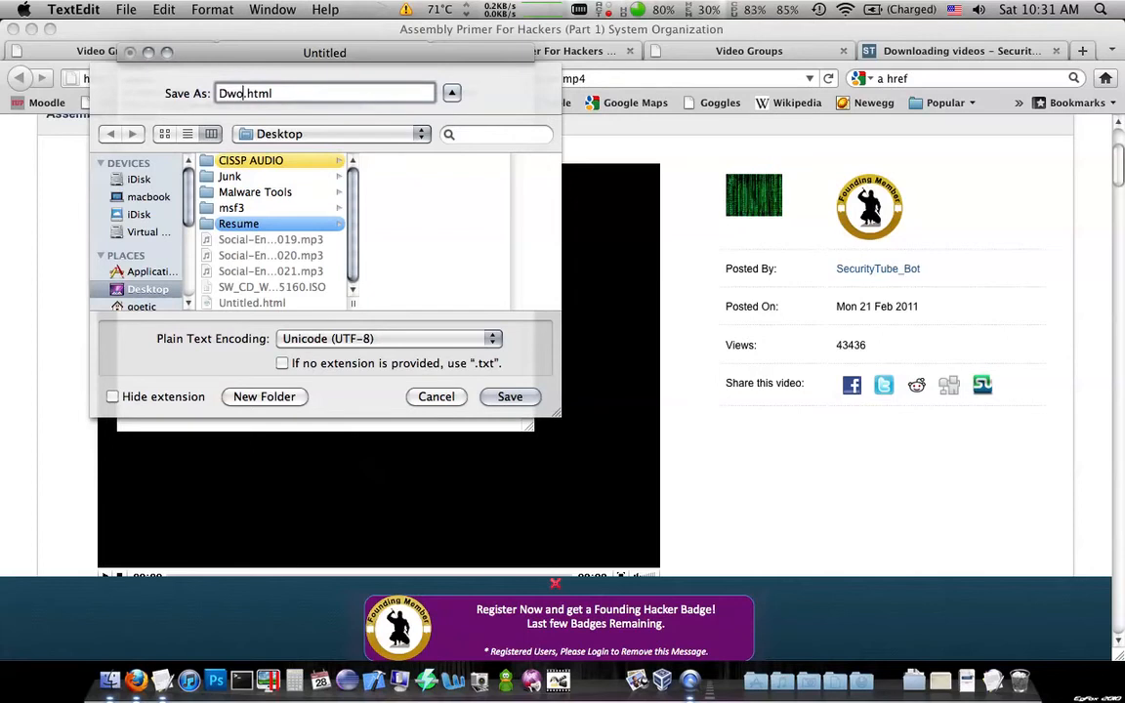
pyautogui.write('nload')
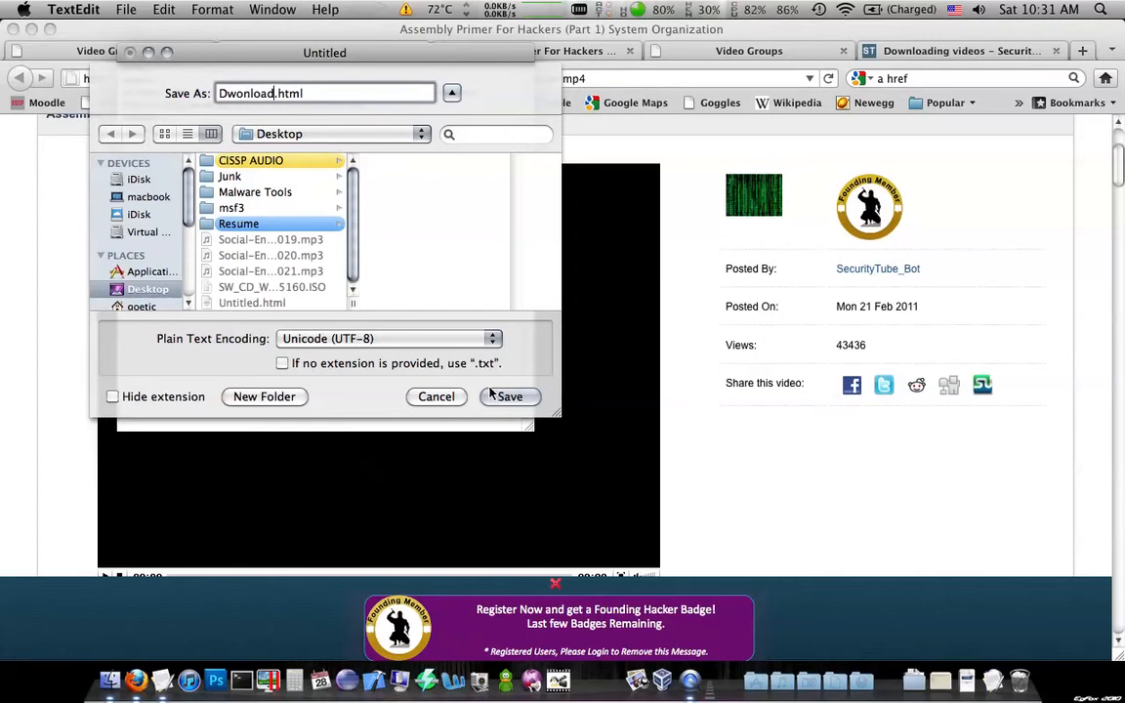
pyautogui.click(508, 396)
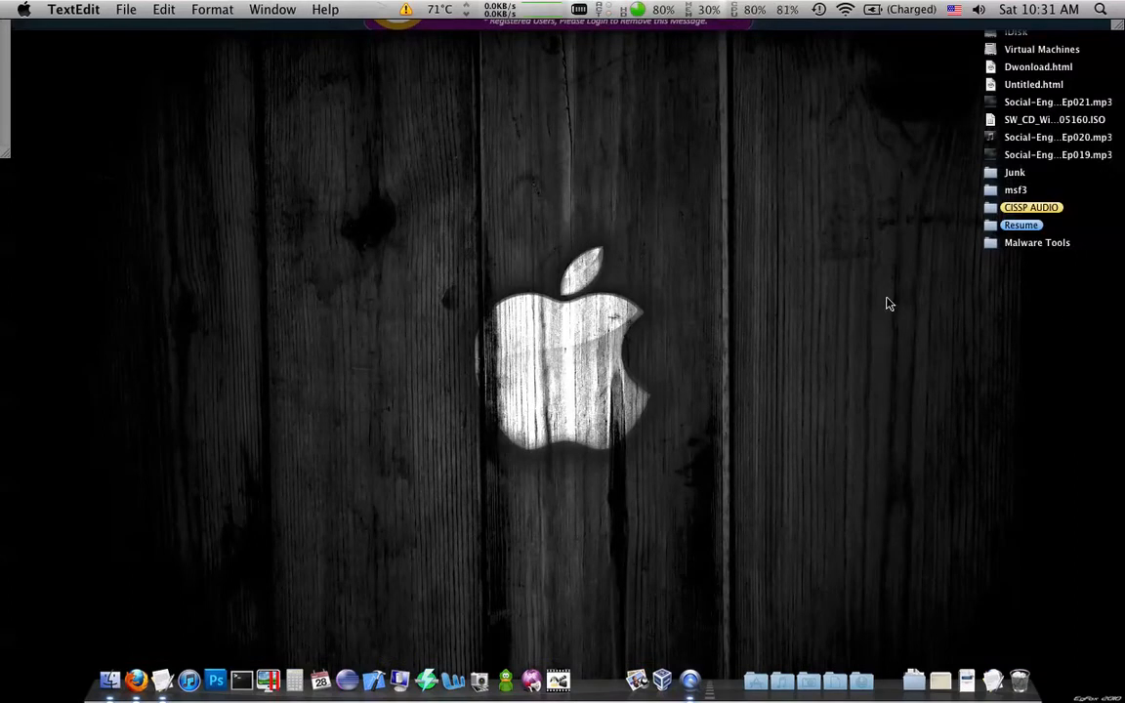
# Step: Open Dwonload.html from the Desktop via its context menu
pyautogui.click(1038, 66)
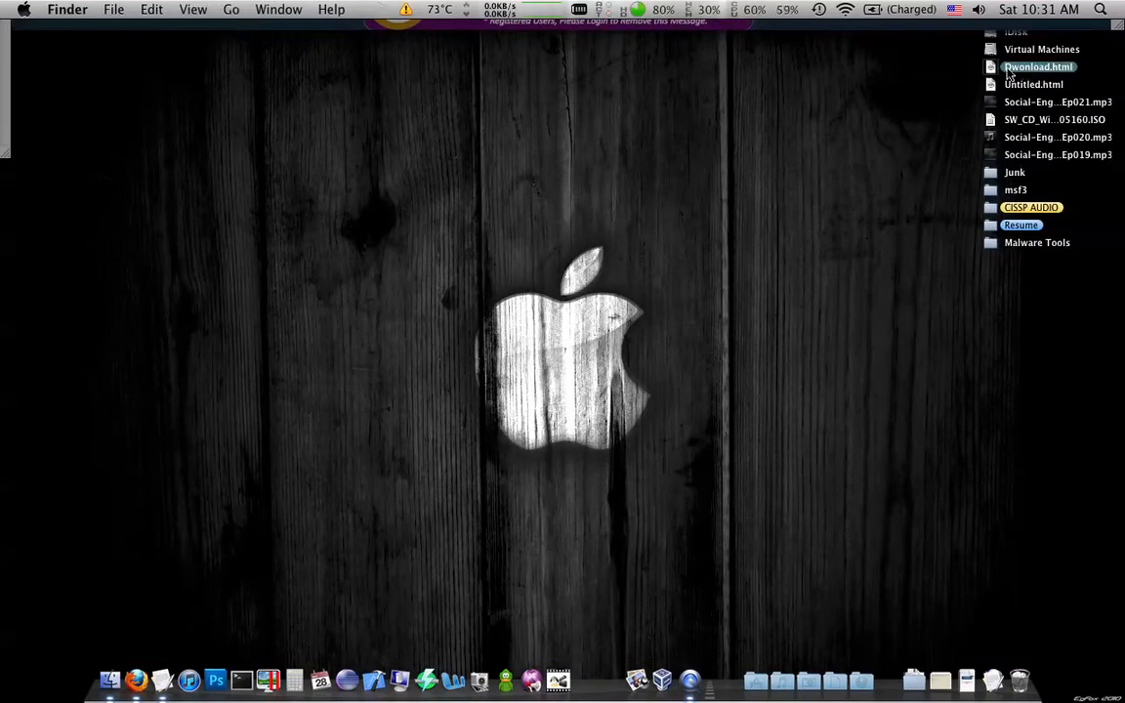
pyautogui.rightClick(1039, 66)
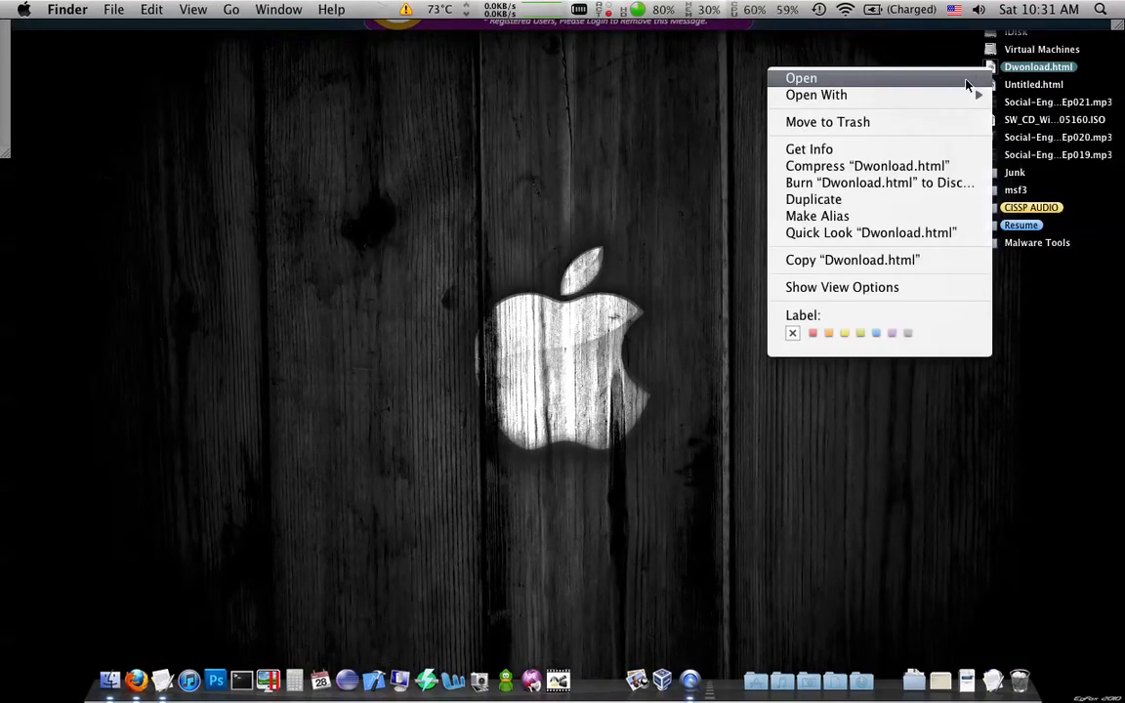
pyautogui.click(800, 78)
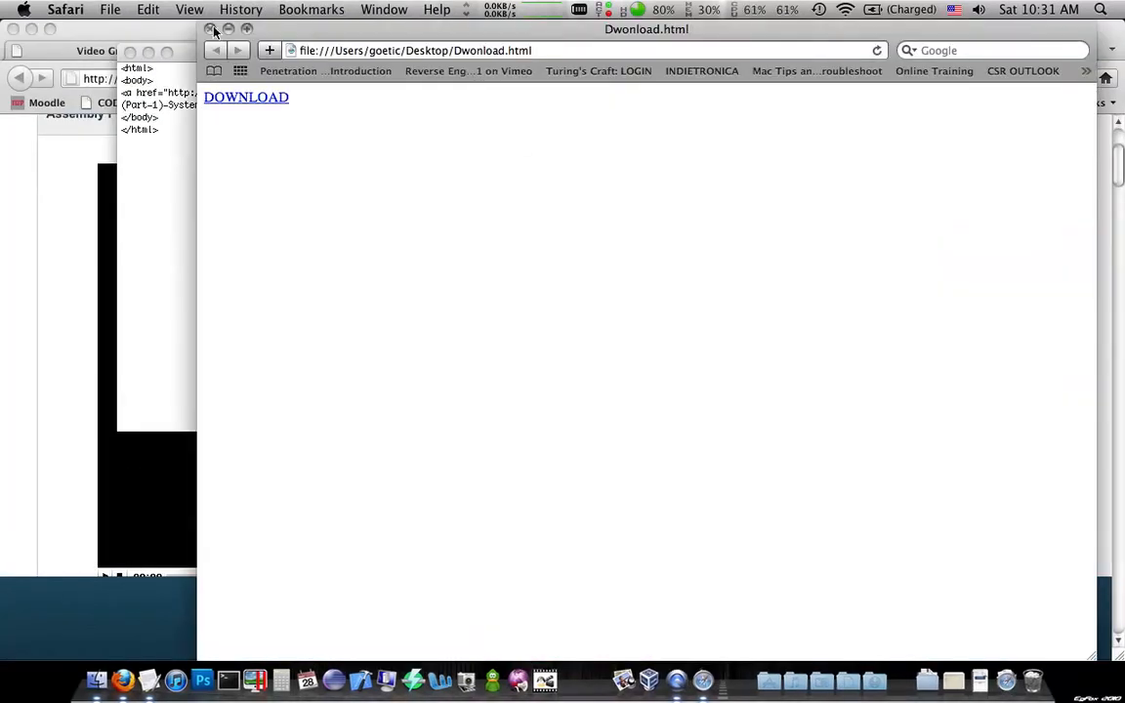
# Step: Download the linked mp4 via 'Download Linked File' and reveal the finished file in Finder
pyautogui.rightClick(246, 98)
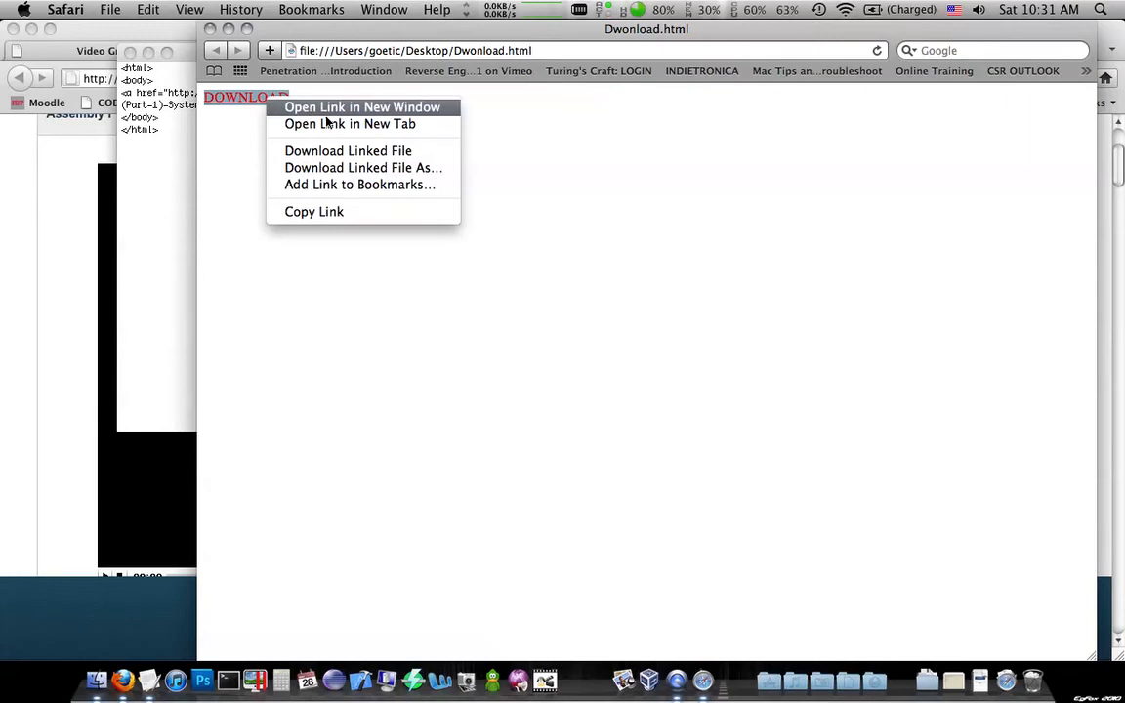
pyautogui.moveTo(369, 168)
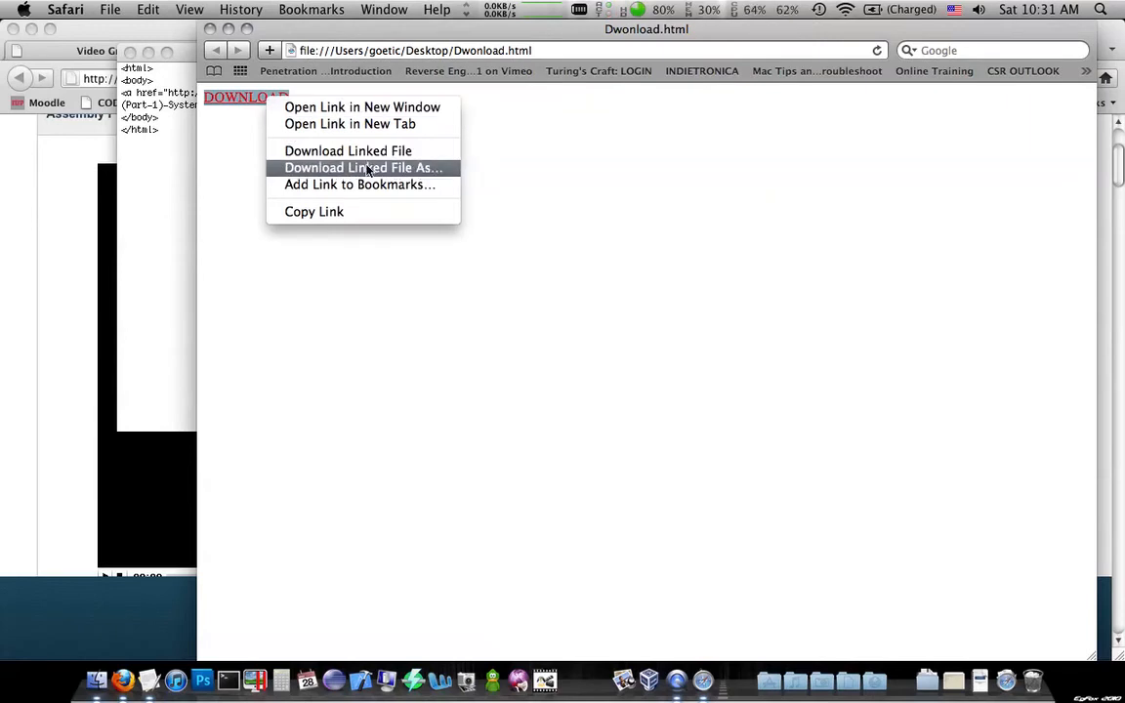
pyautogui.moveTo(348, 150)
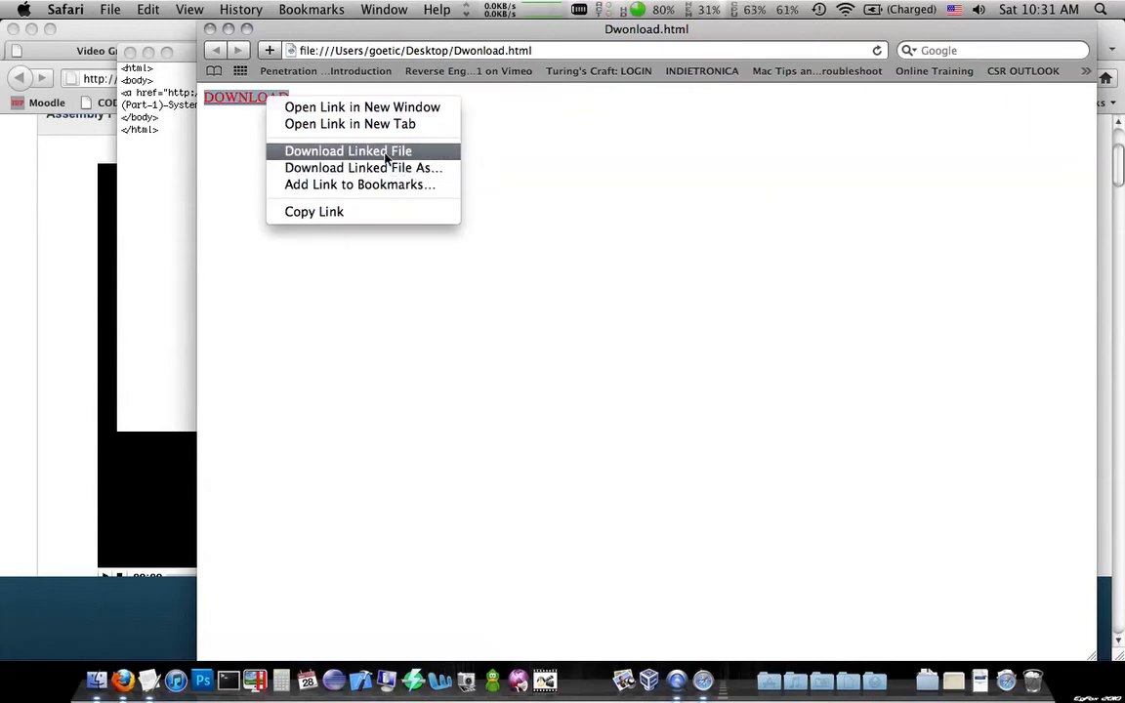
pyautogui.click(347, 150)
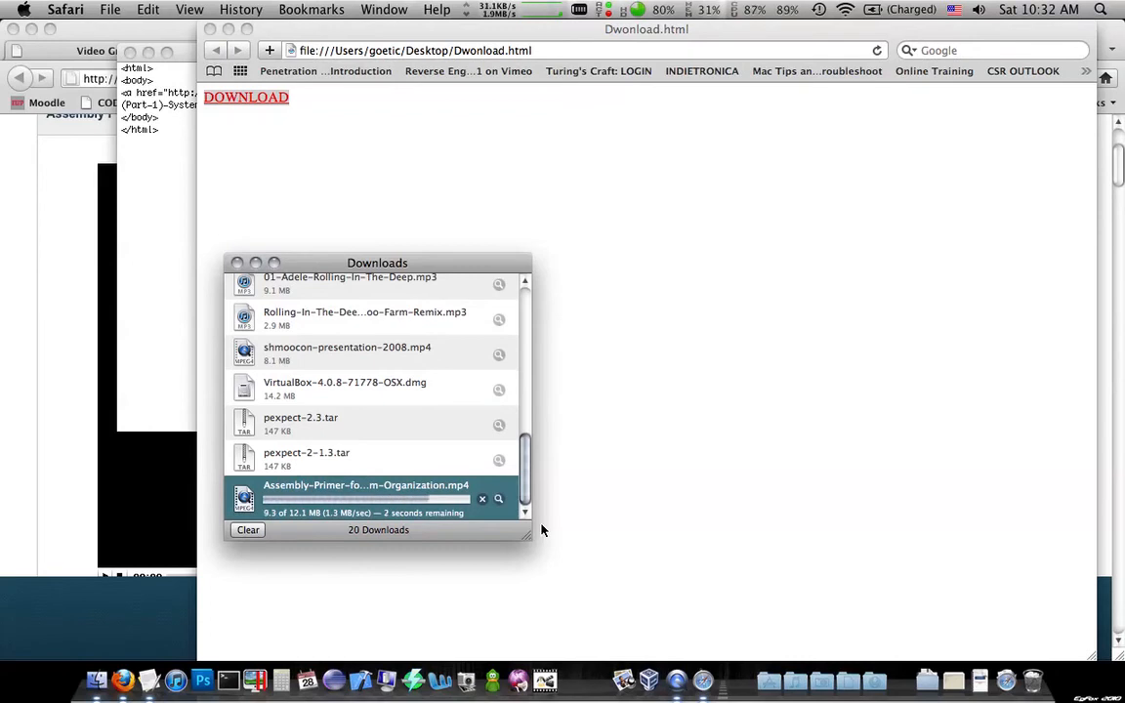
pyautogui.rightClick(367, 496)
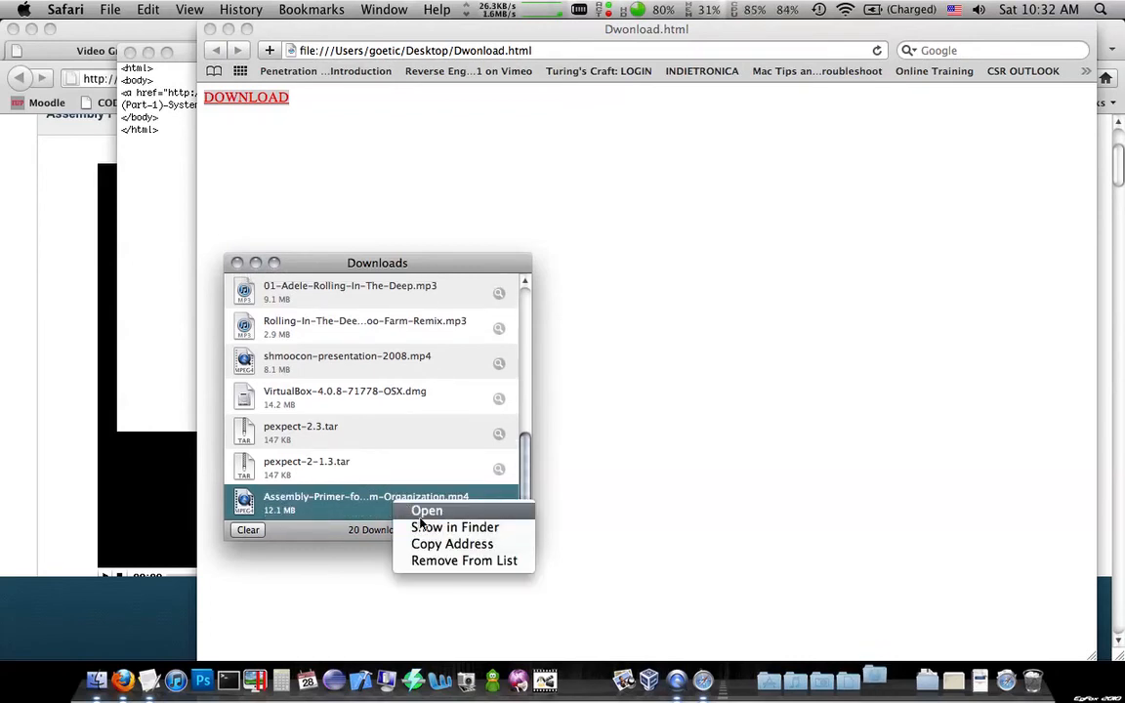
pyautogui.click(453, 528)
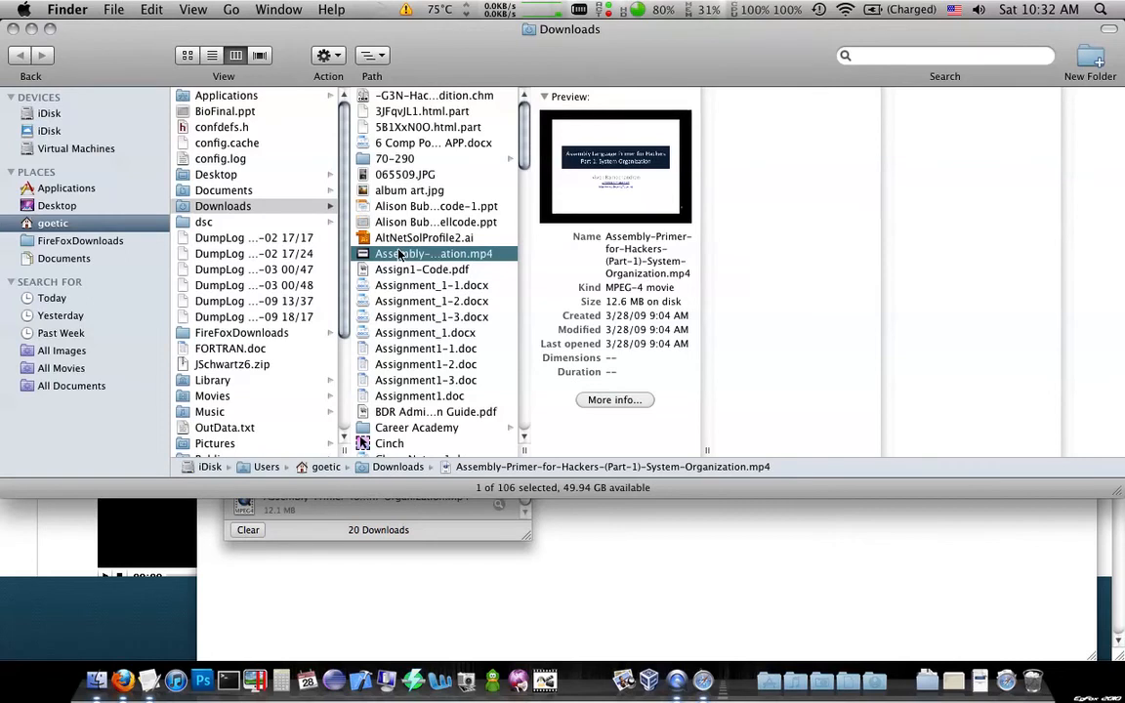
# Step: Play the downloaded Part 1 mp4 in QuickTime, then close the player and Downloads window
pyautogui.doubleClick(434, 254)
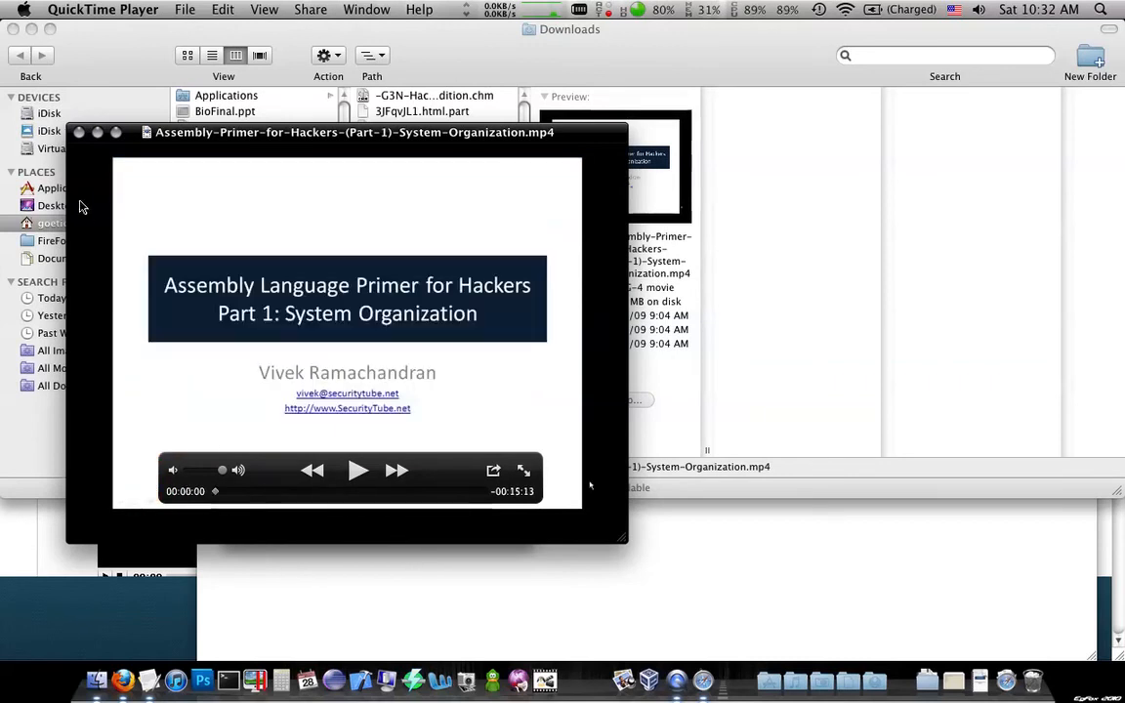
pyautogui.click(78, 133)
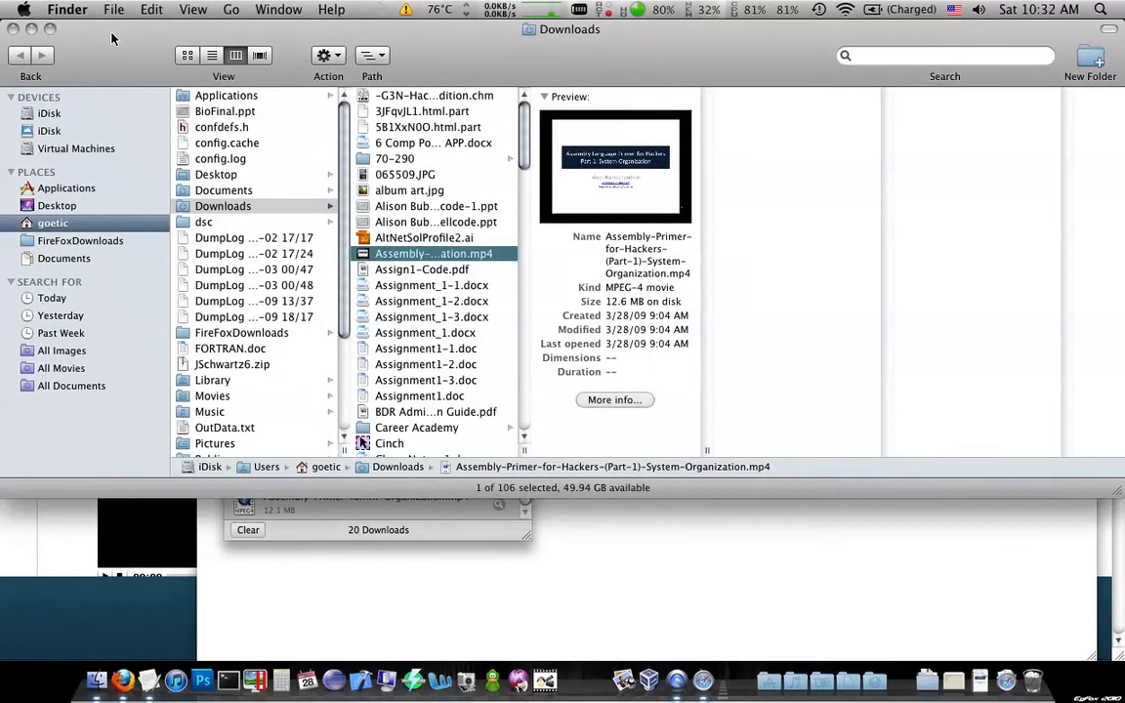
pyautogui.click(121, 679)
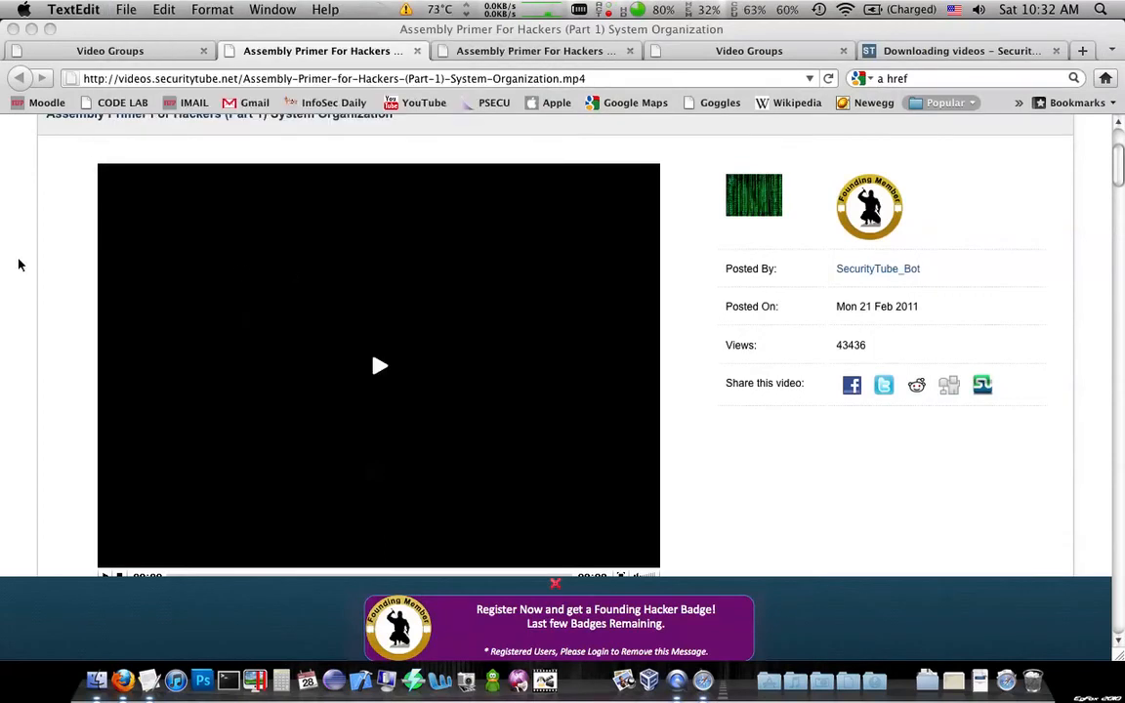
# Step: From the Video Groups tab, open 'Exploit Research Megaprimer Part 1 Topic Introduction By Vivek'
pyautogui.click(531, 51)
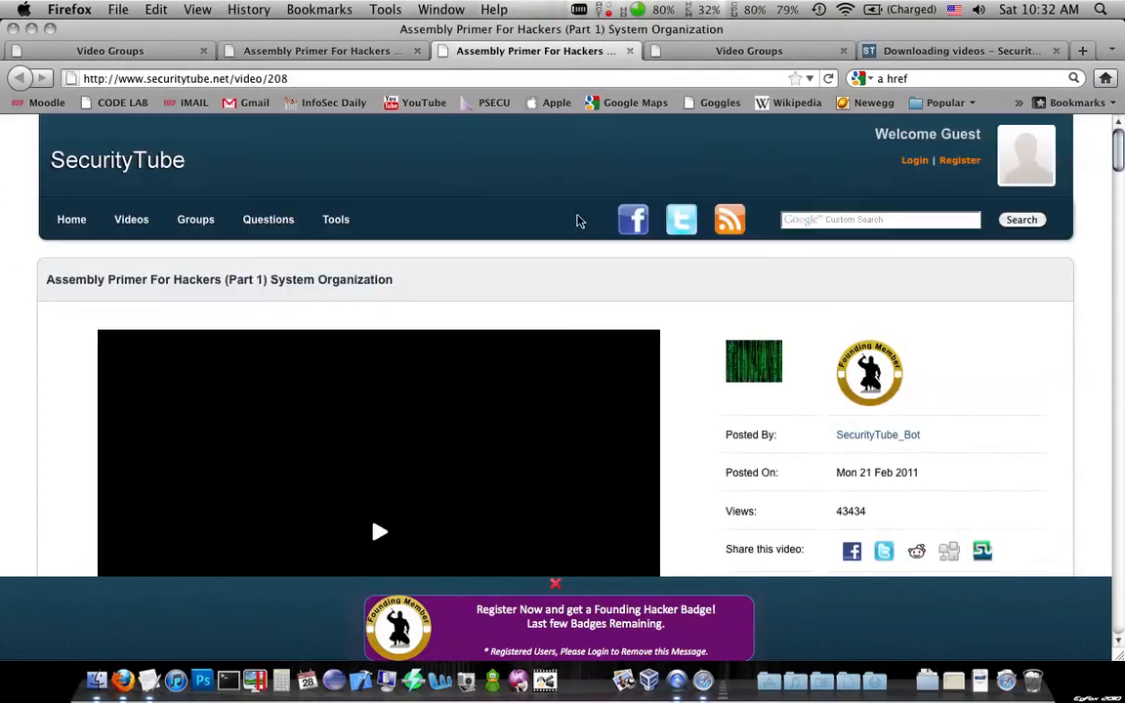
pyautogui.click(750, 51)
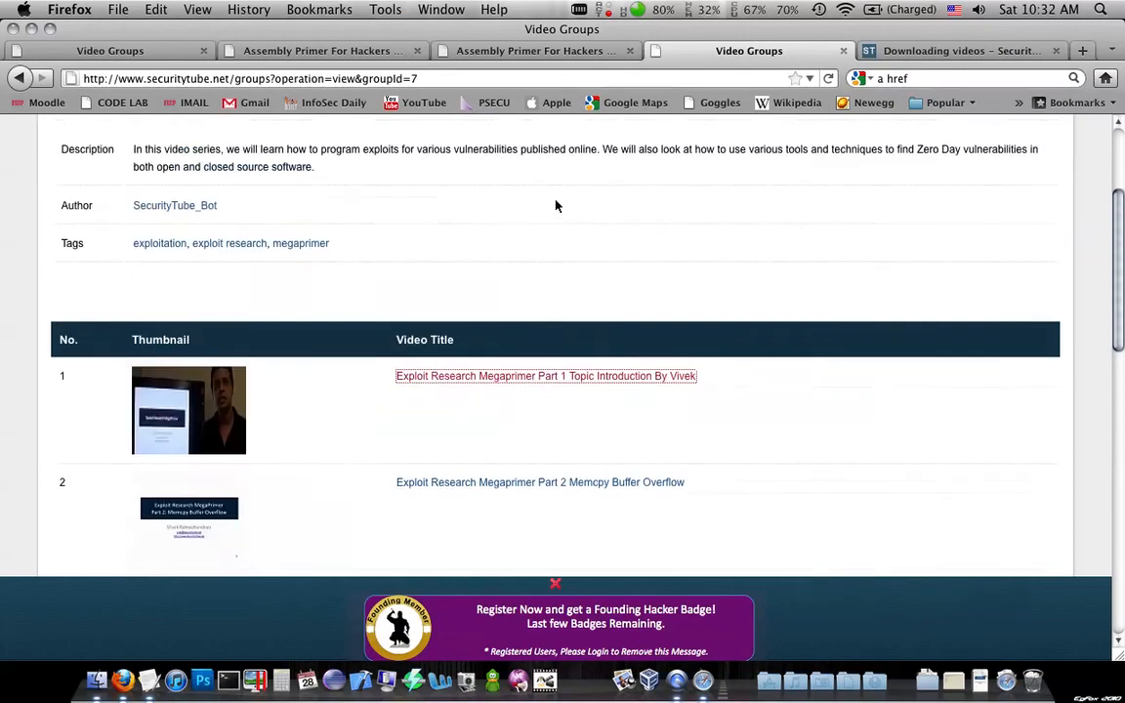
pyautogui.scroll(-3)
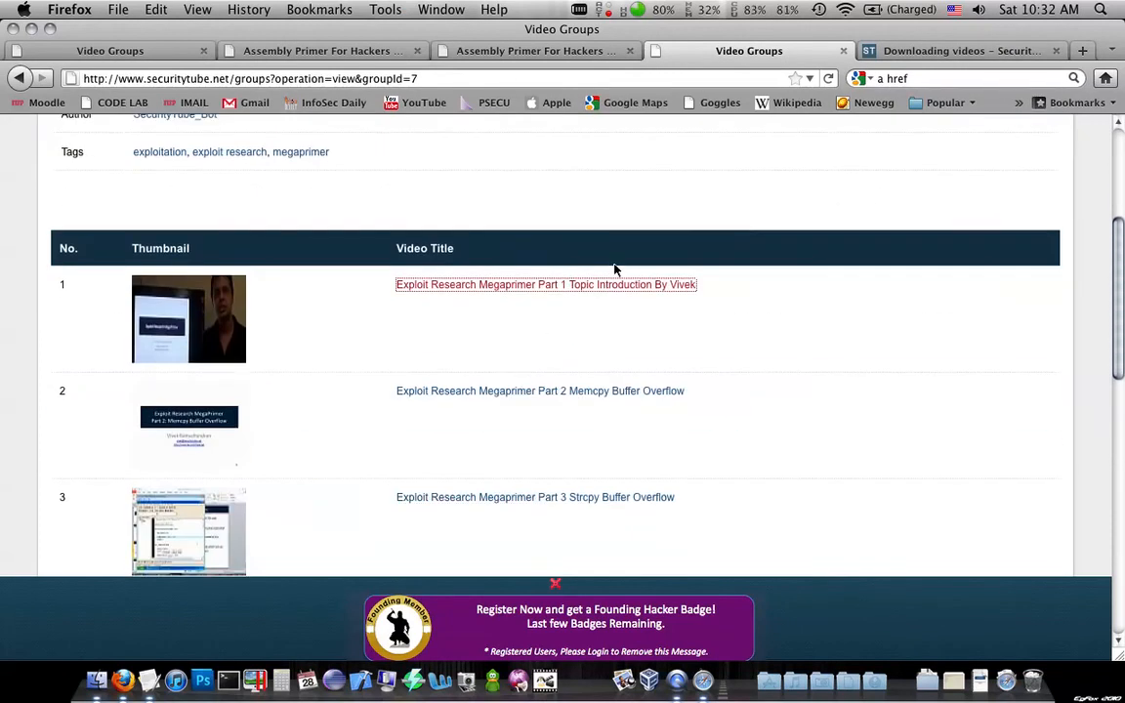
pyautogui.click(545, 285)
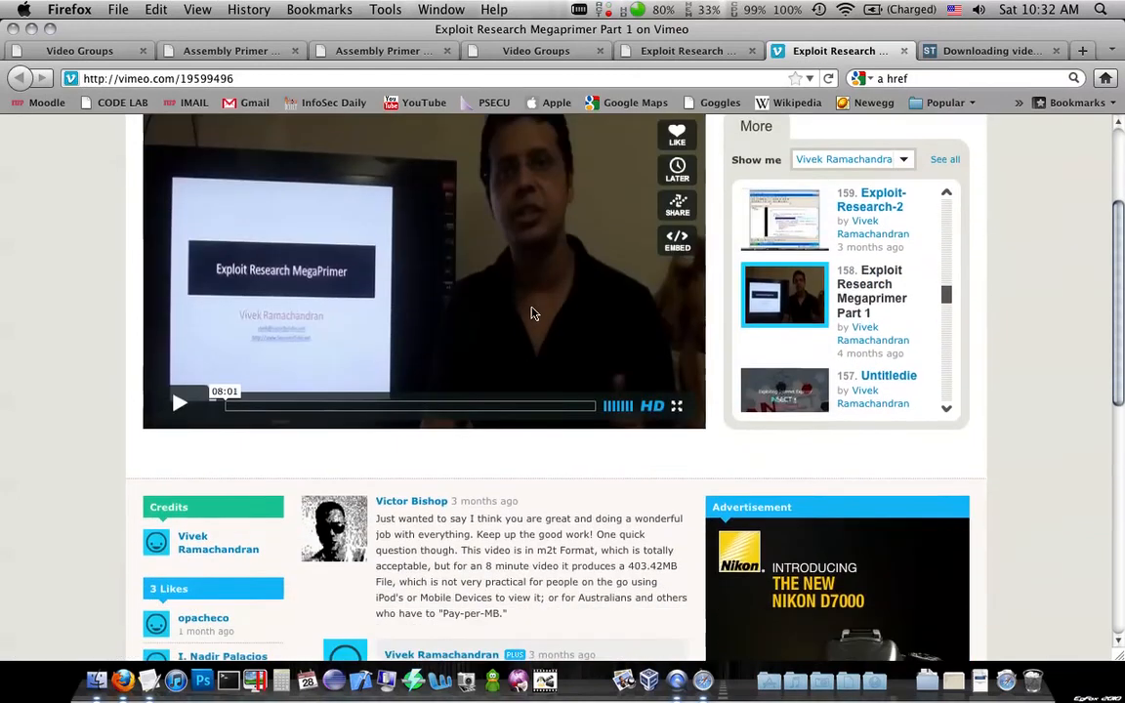
pyautogui.scroll(-3)
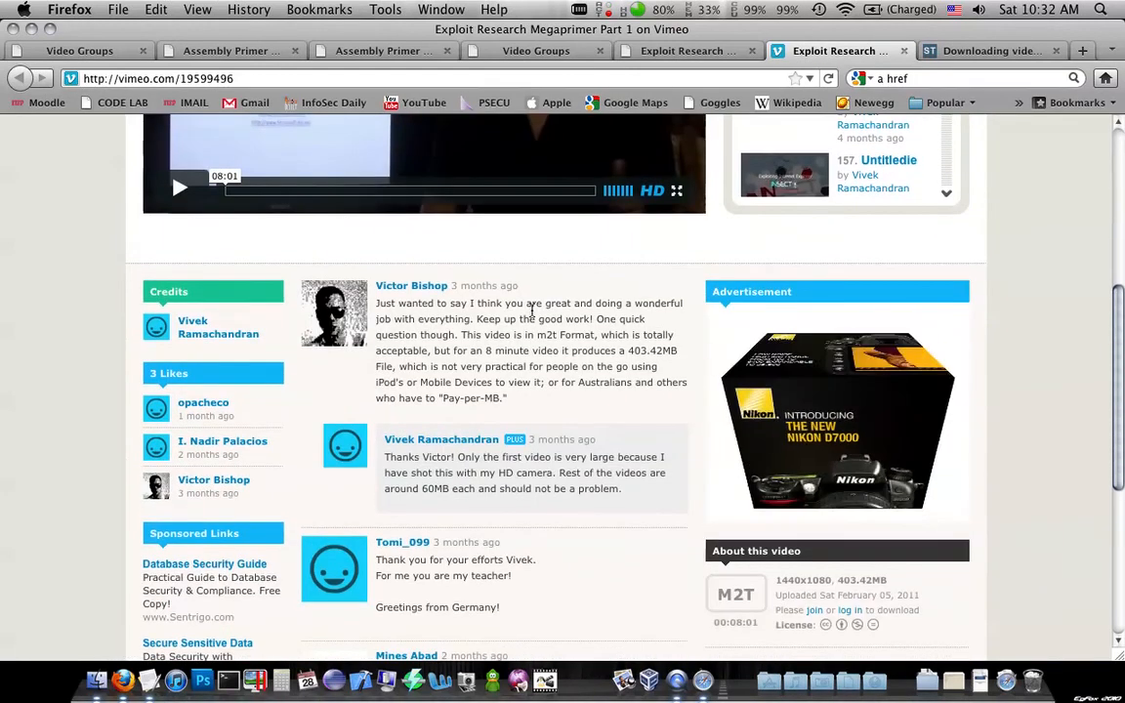
pyautogui.scroll(-3)
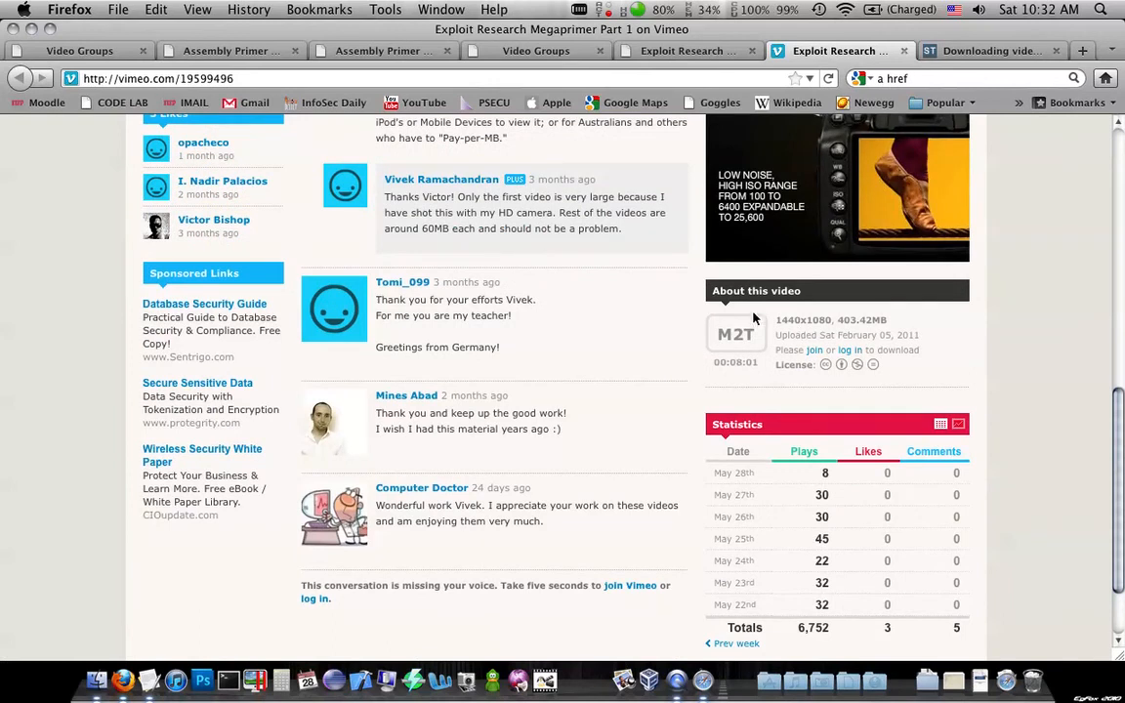
pyautogui.moveTo(855, 367)
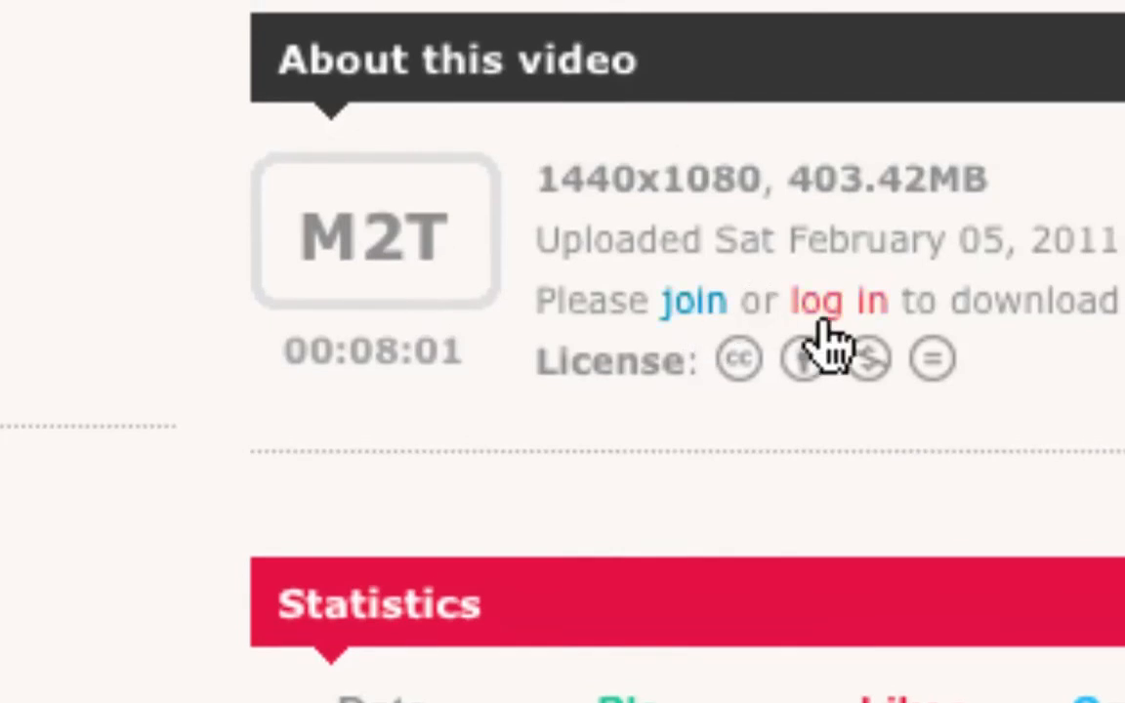
pyautogui.scroll(-3)
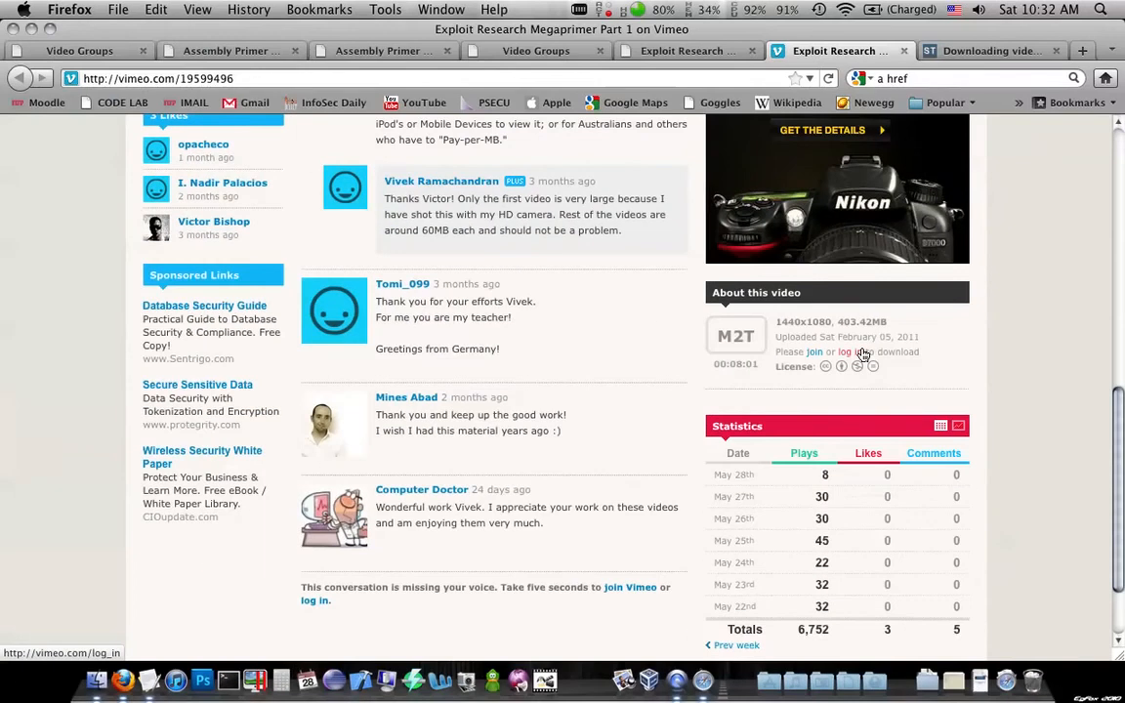
pyautogui.scroll(3)
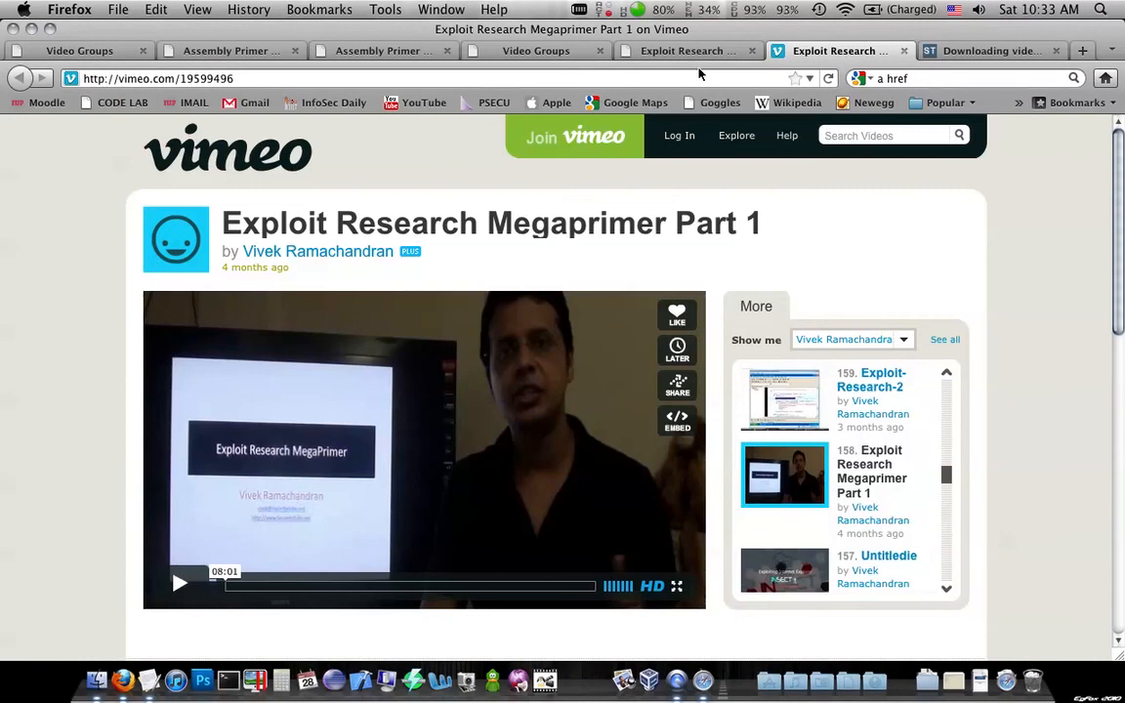
# Step: Switch back to the 'Downloading videos – SecurityTube Questions' tab
pyautogui.click(801, 51)
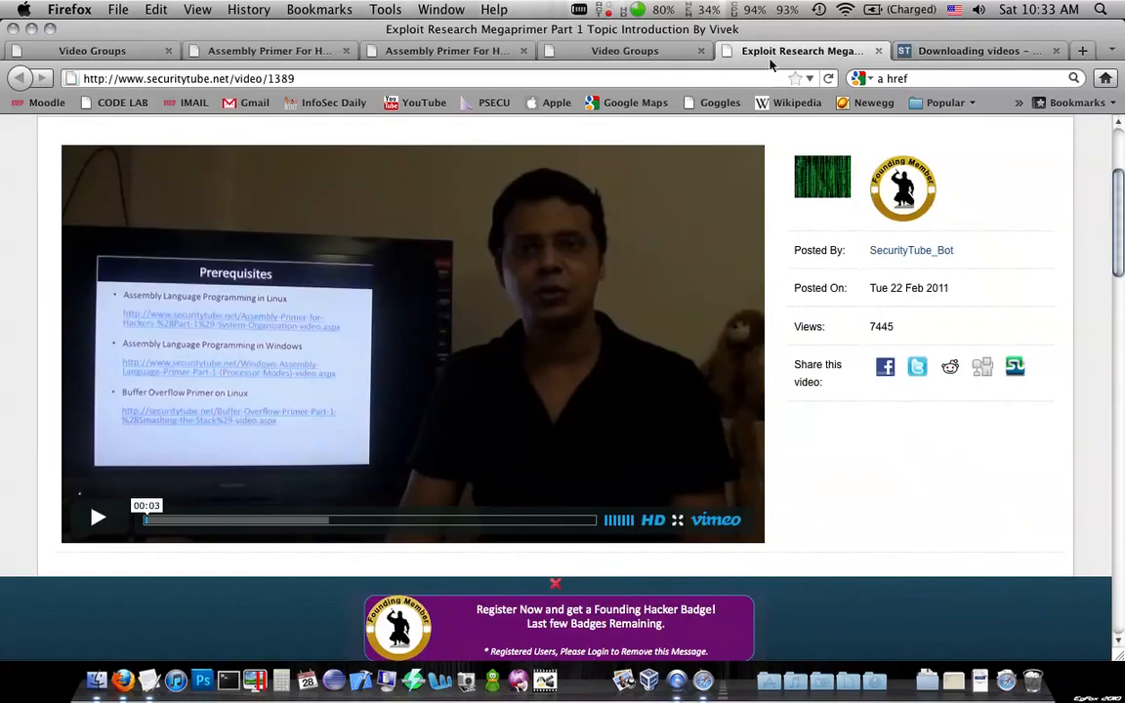
pyautogui.click(957, 51)
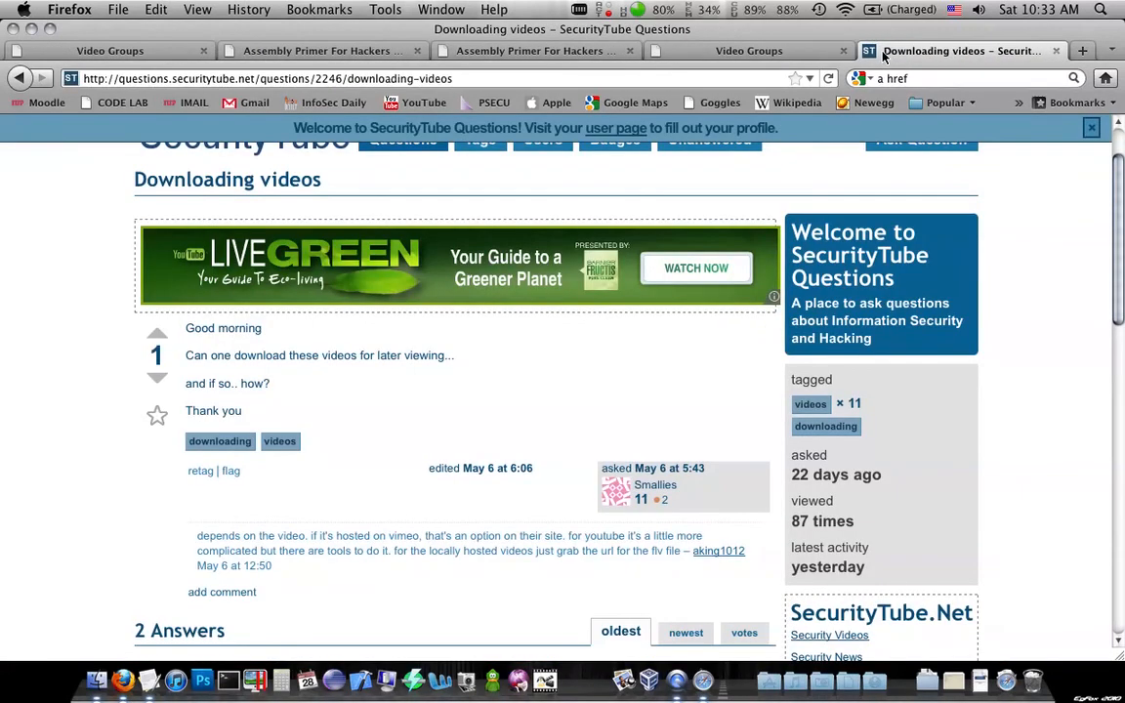
pyautogui.scroll(3)
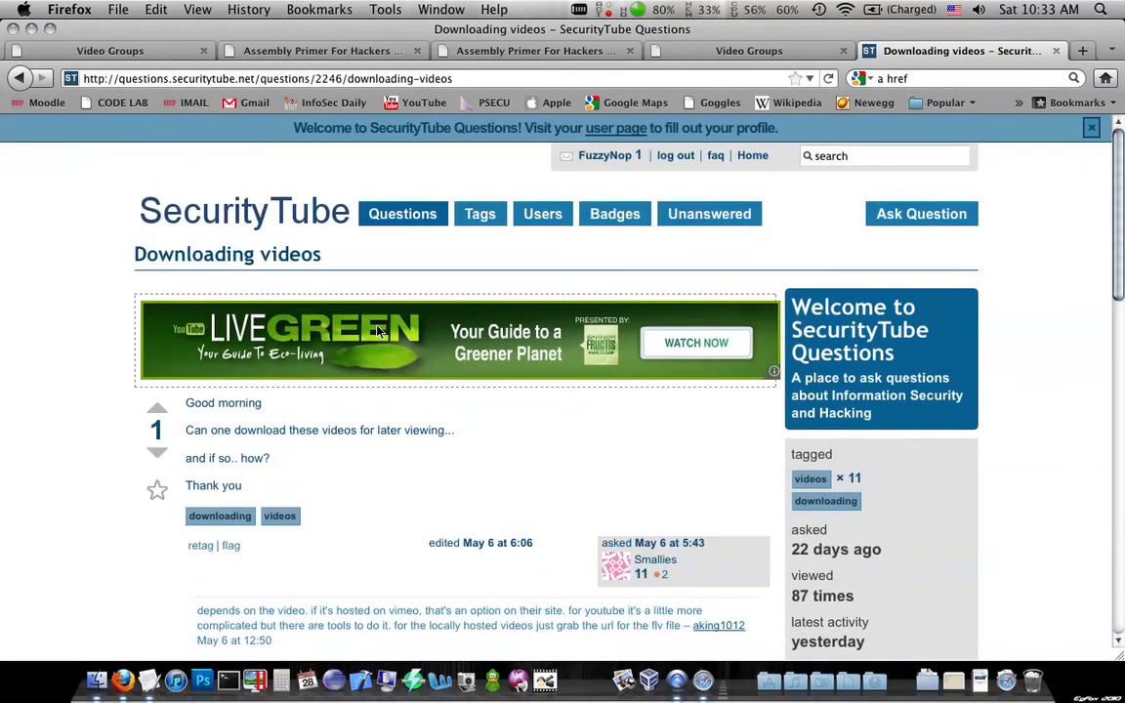